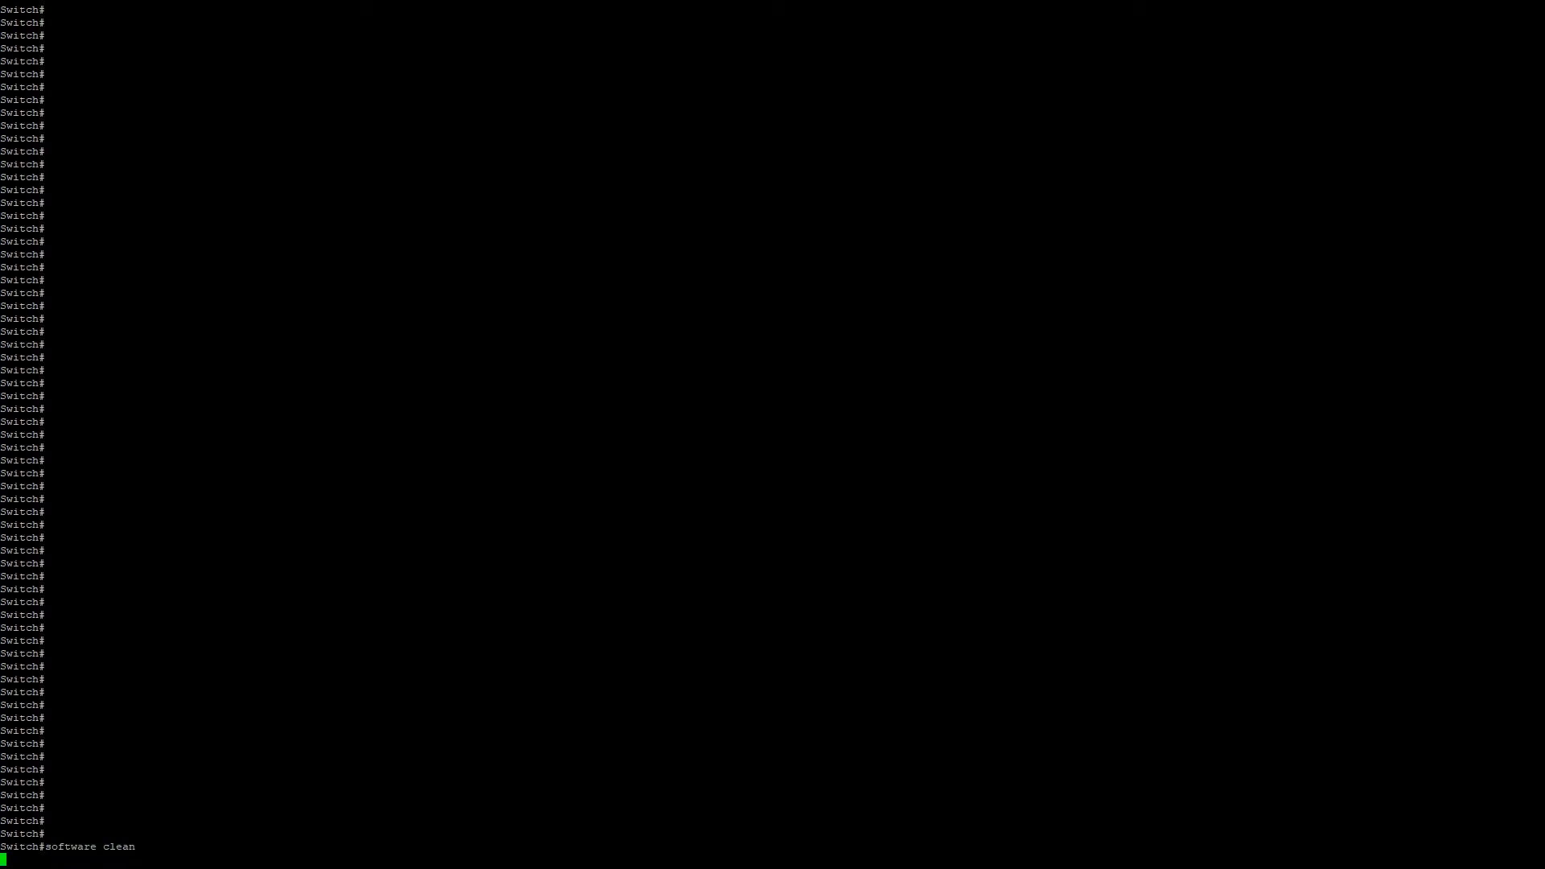
Run software clean on flash, which finds nothing to remove, and start a dir command
{"action": "key", "text": "Return"}
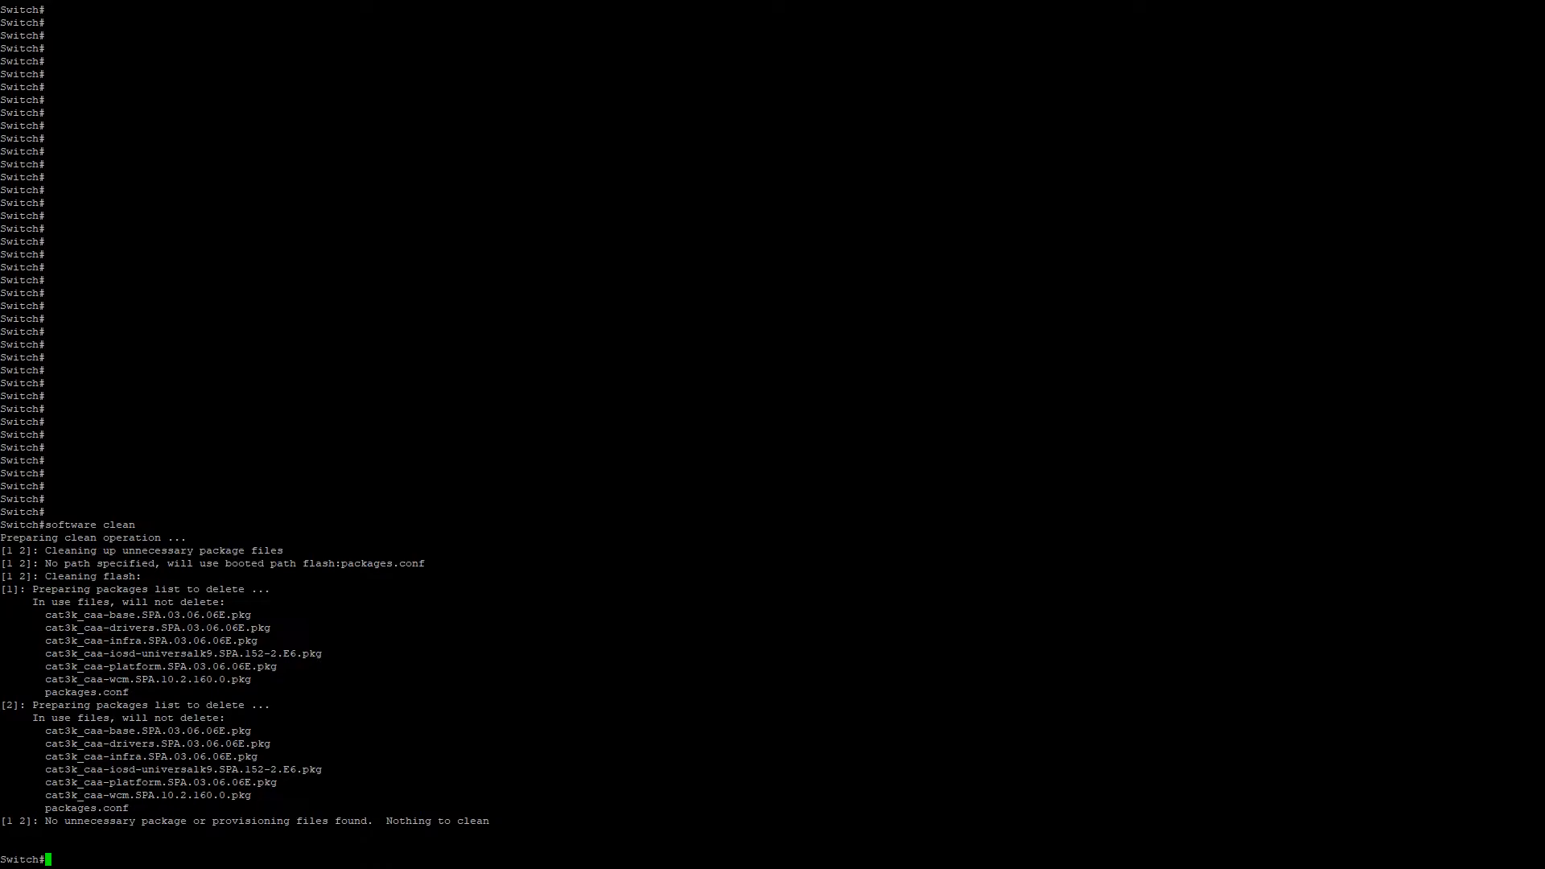
{"action": "type", "text": "dir"}
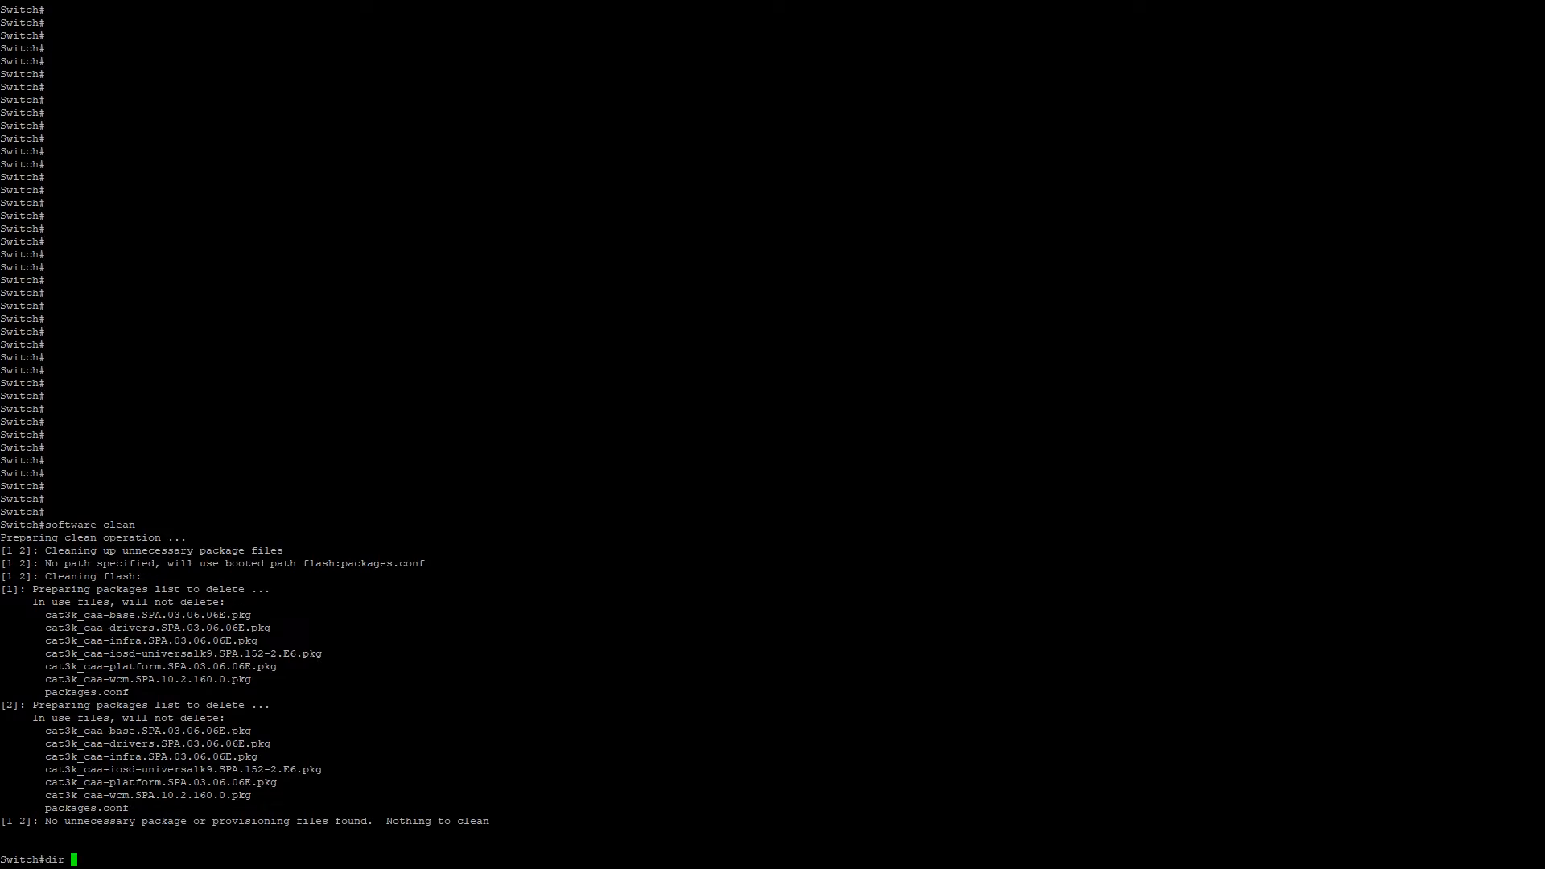
List the usbflash0: contents, including the 03.06.08E image
{"action": "type", "text": "usbflash0"}
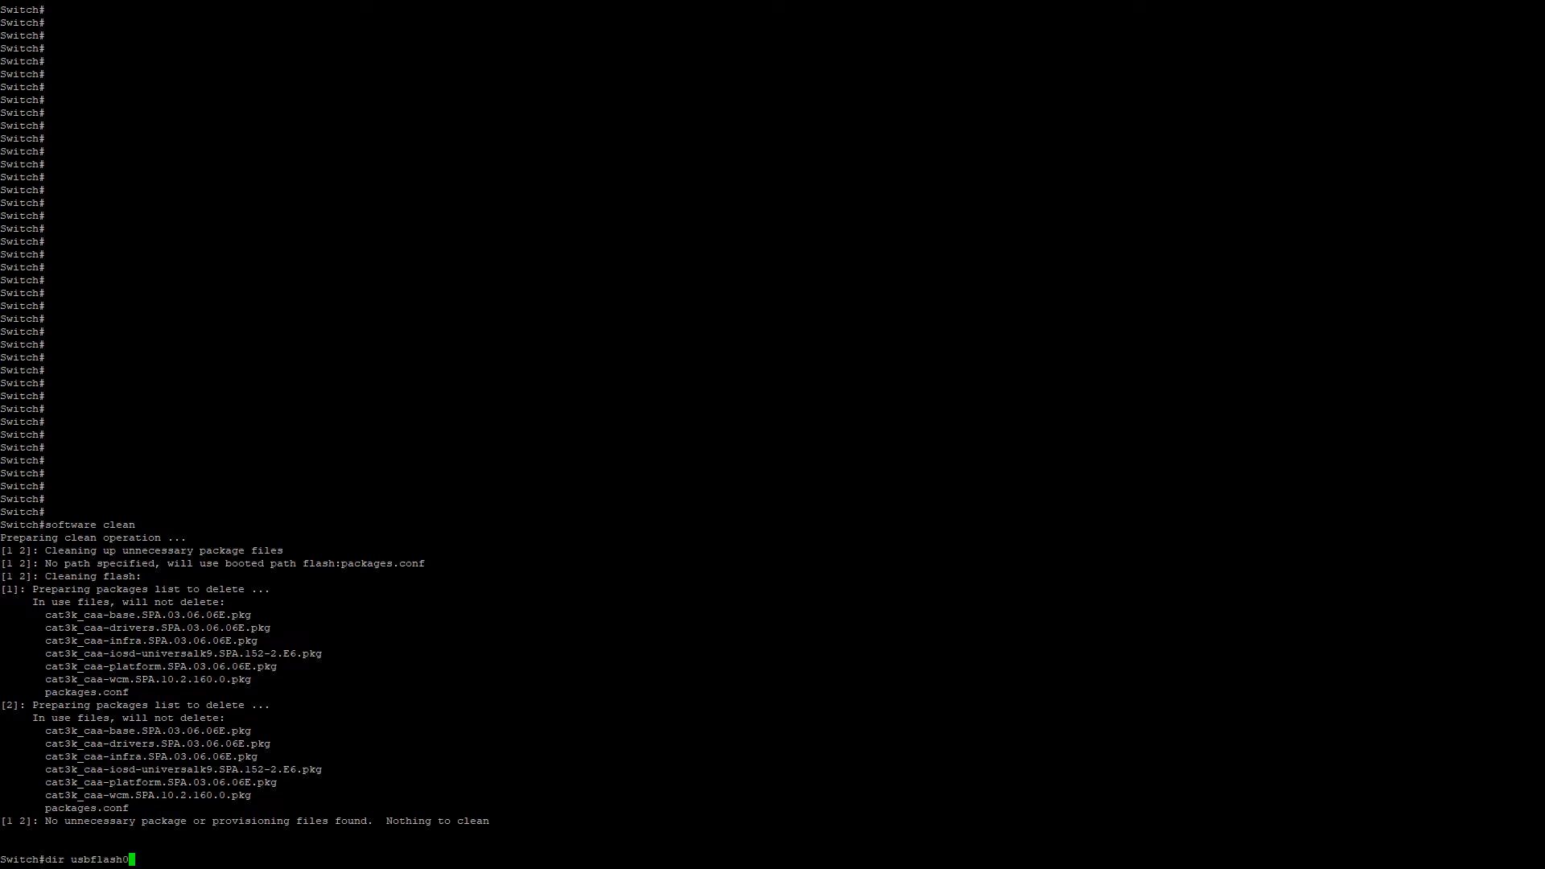
{"action": "key", "text": "Return"}
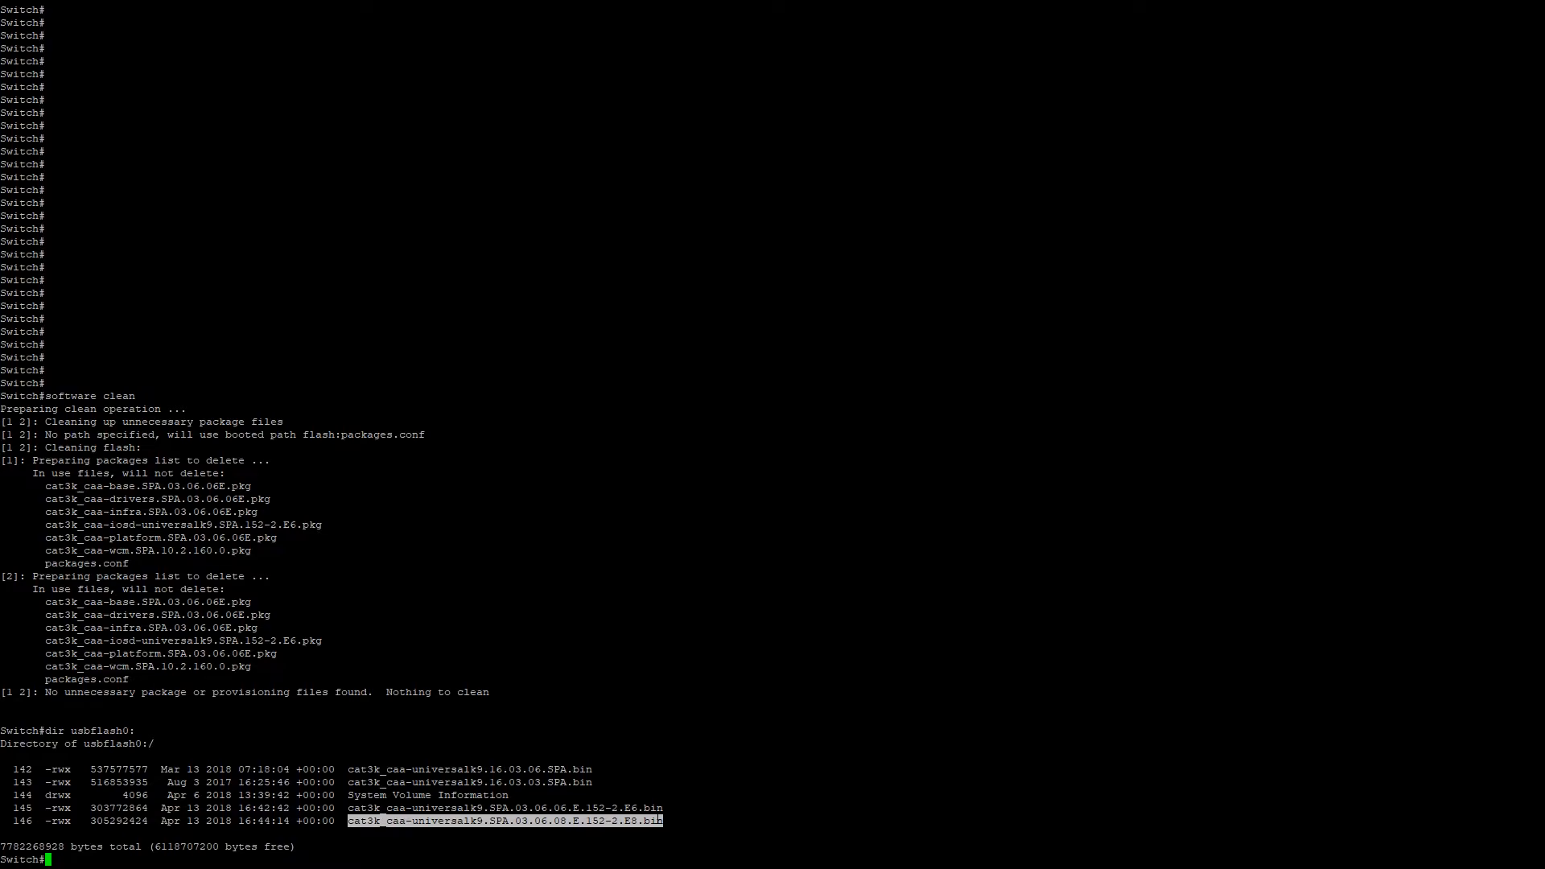
Copy cat3k_caa-universalk9.SPA.03.06.08.E.152-2.E8.bin from usbflash0: to flash (305292424 bytes)
{"action": "type", "text": "copy"}
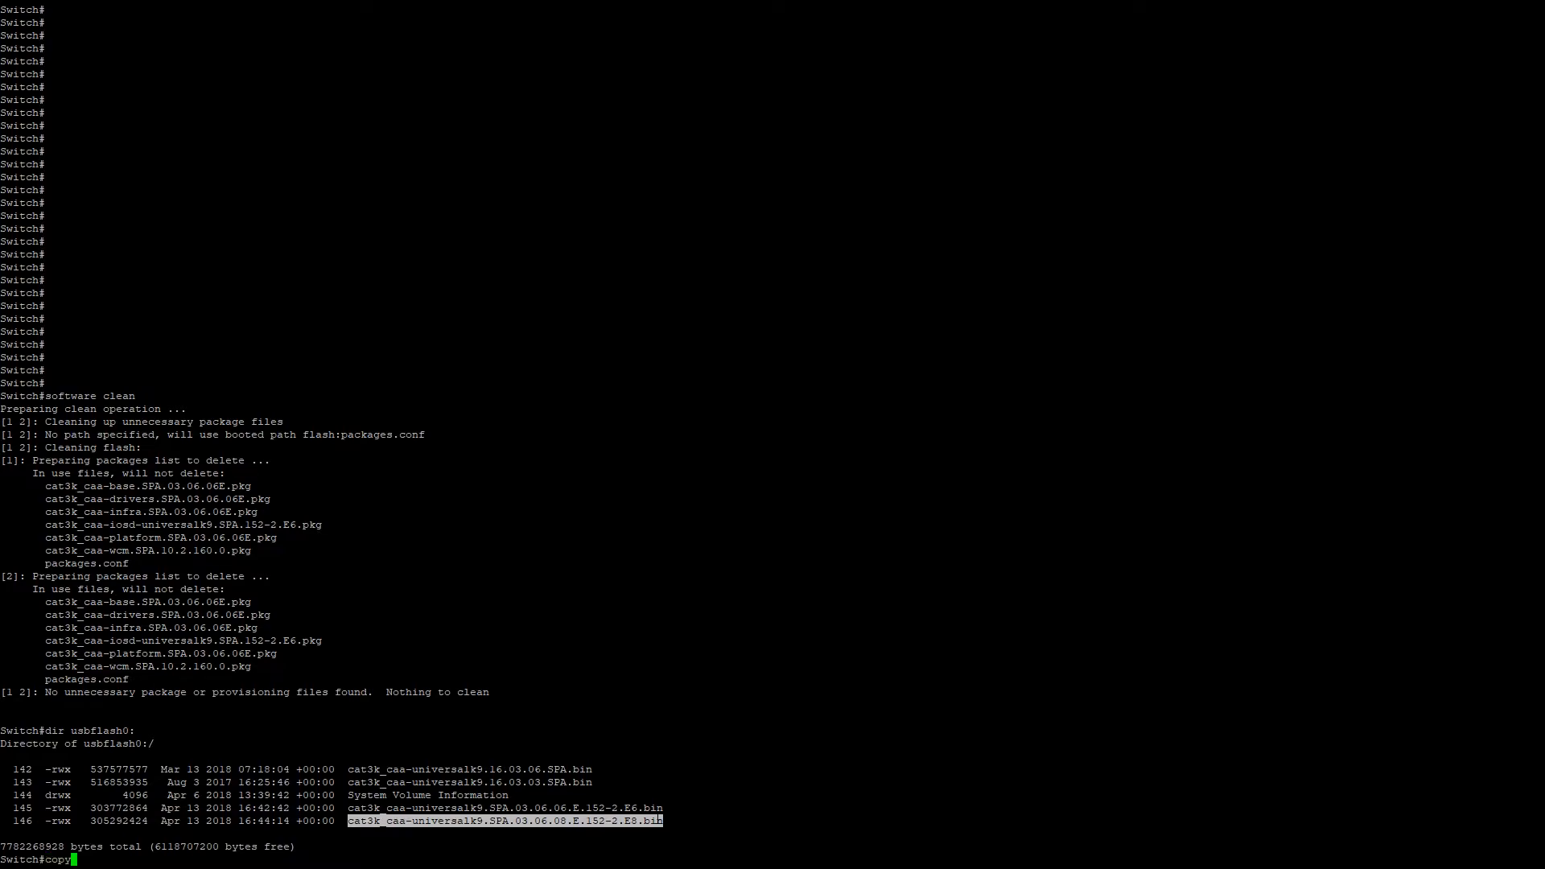
{"action": "type", "text": "usbflash"}
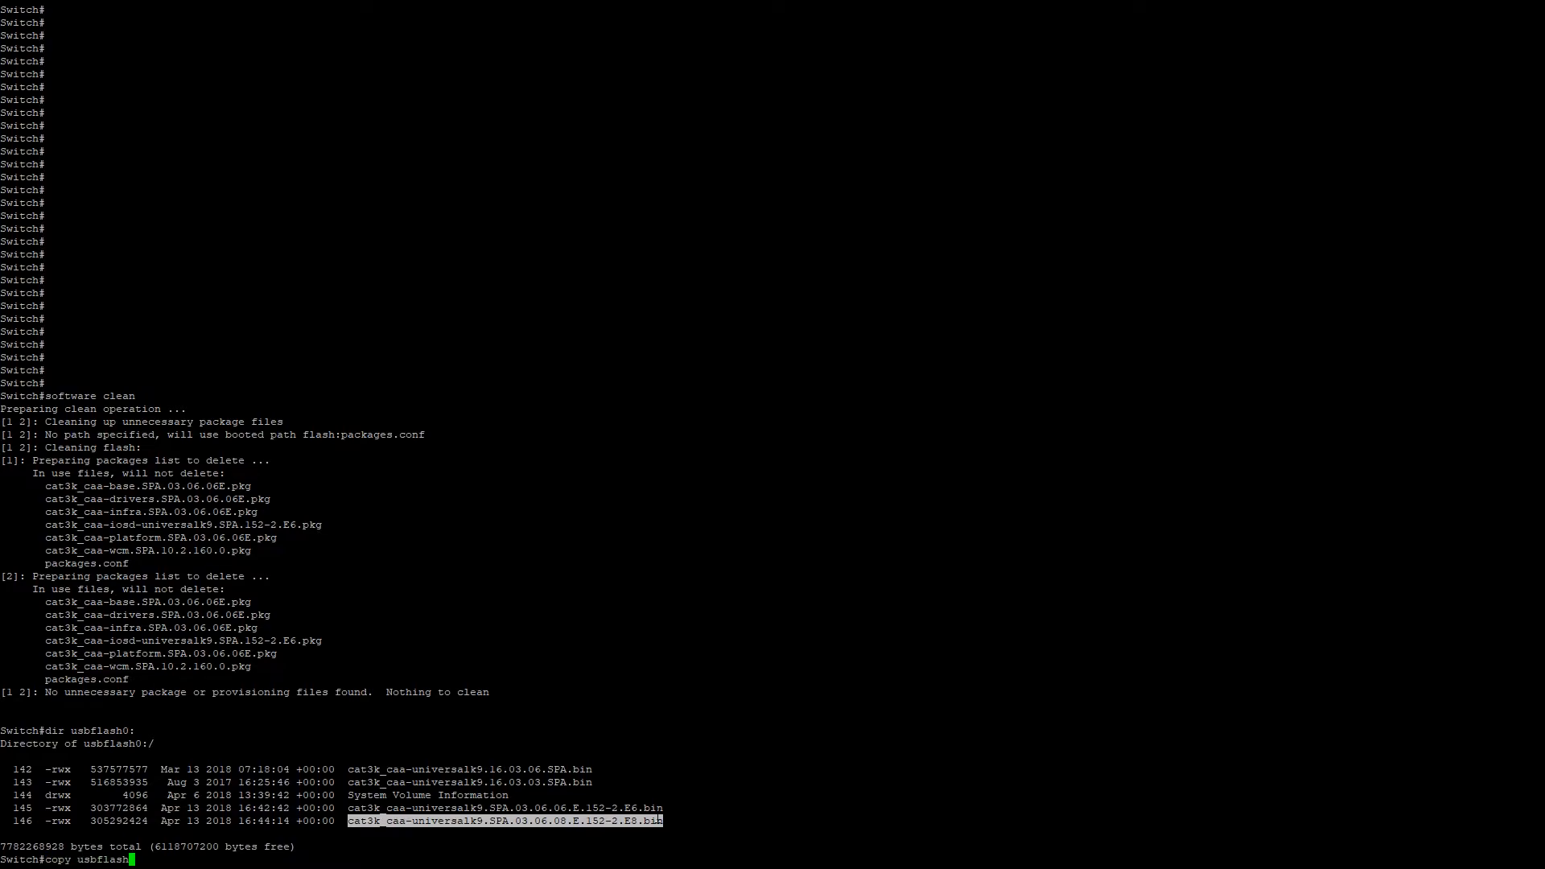
{"action": "type", "text": ":/"}
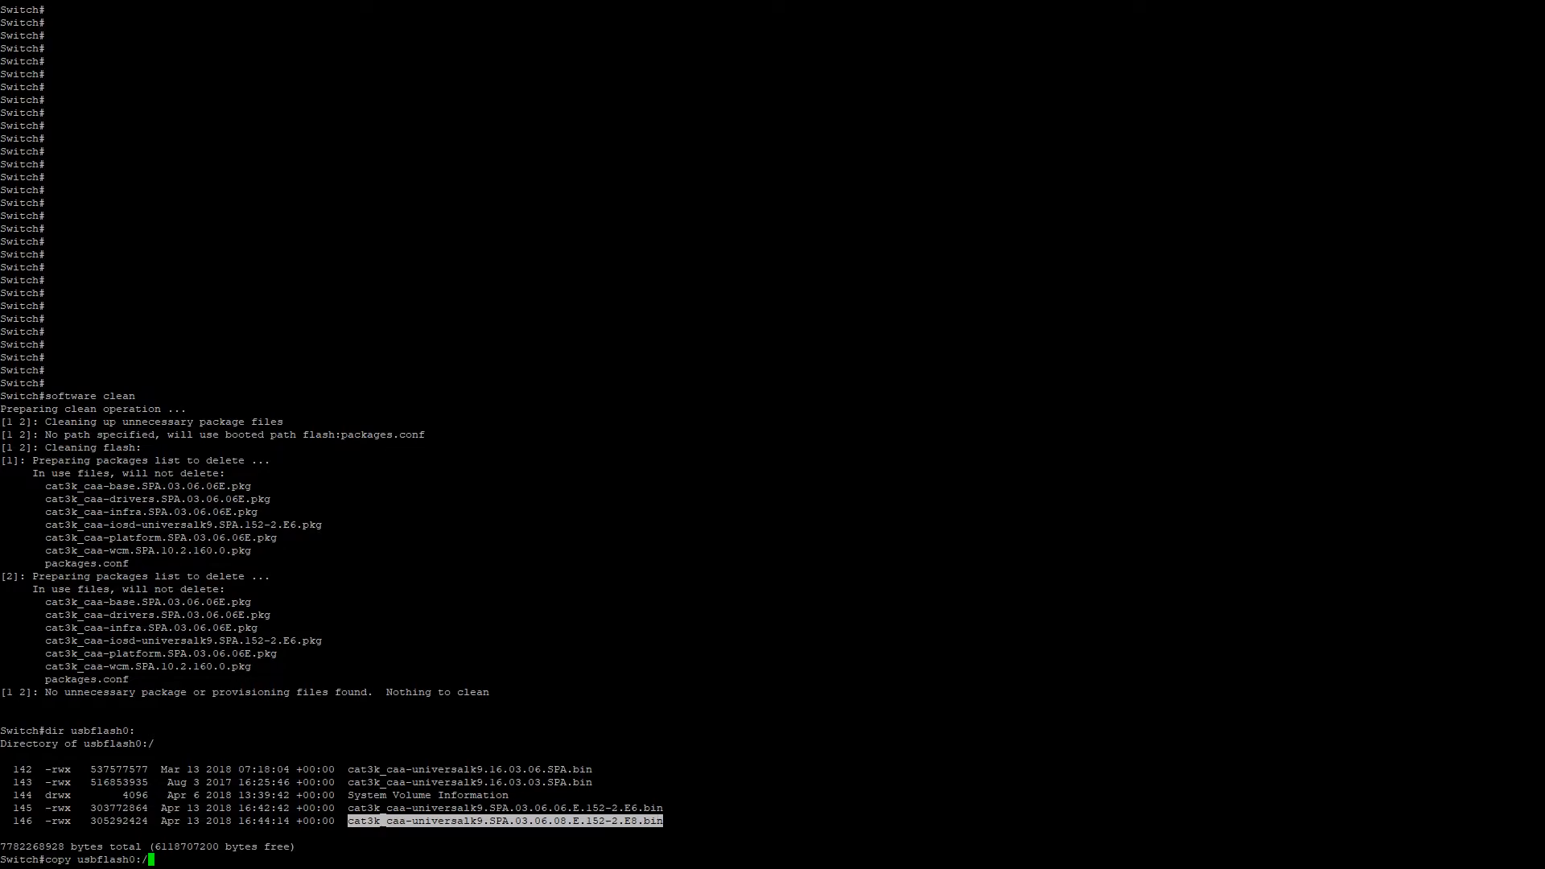
{"action": "type", "text": "cat3k_caa-universalk9.SPA.03.06.08.E.152-2.E8.bin fla"}
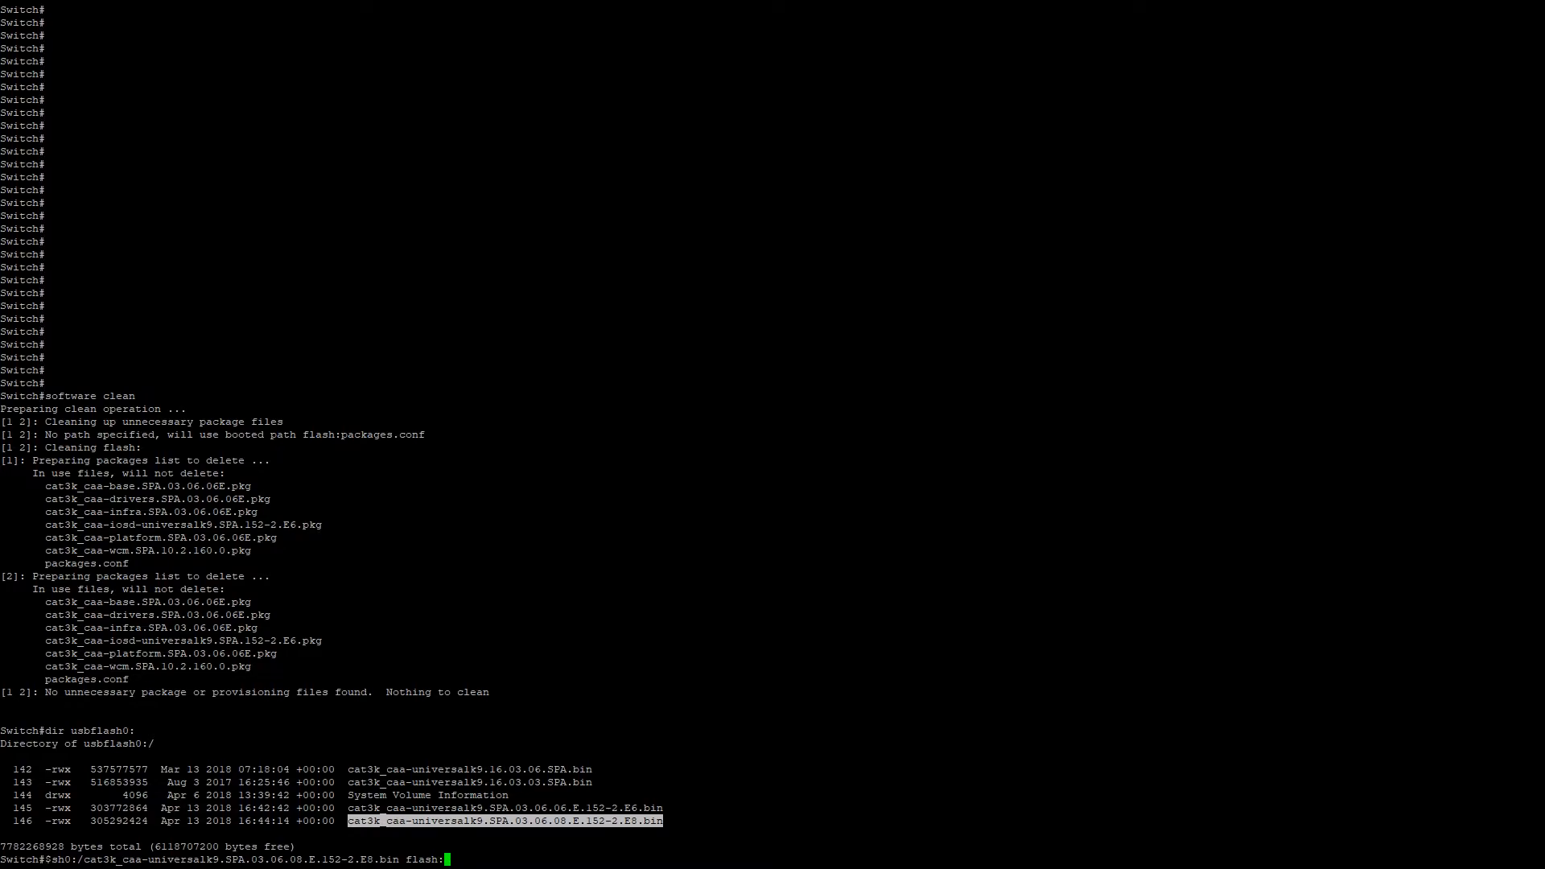
{"action": "key", "text": "Return"}
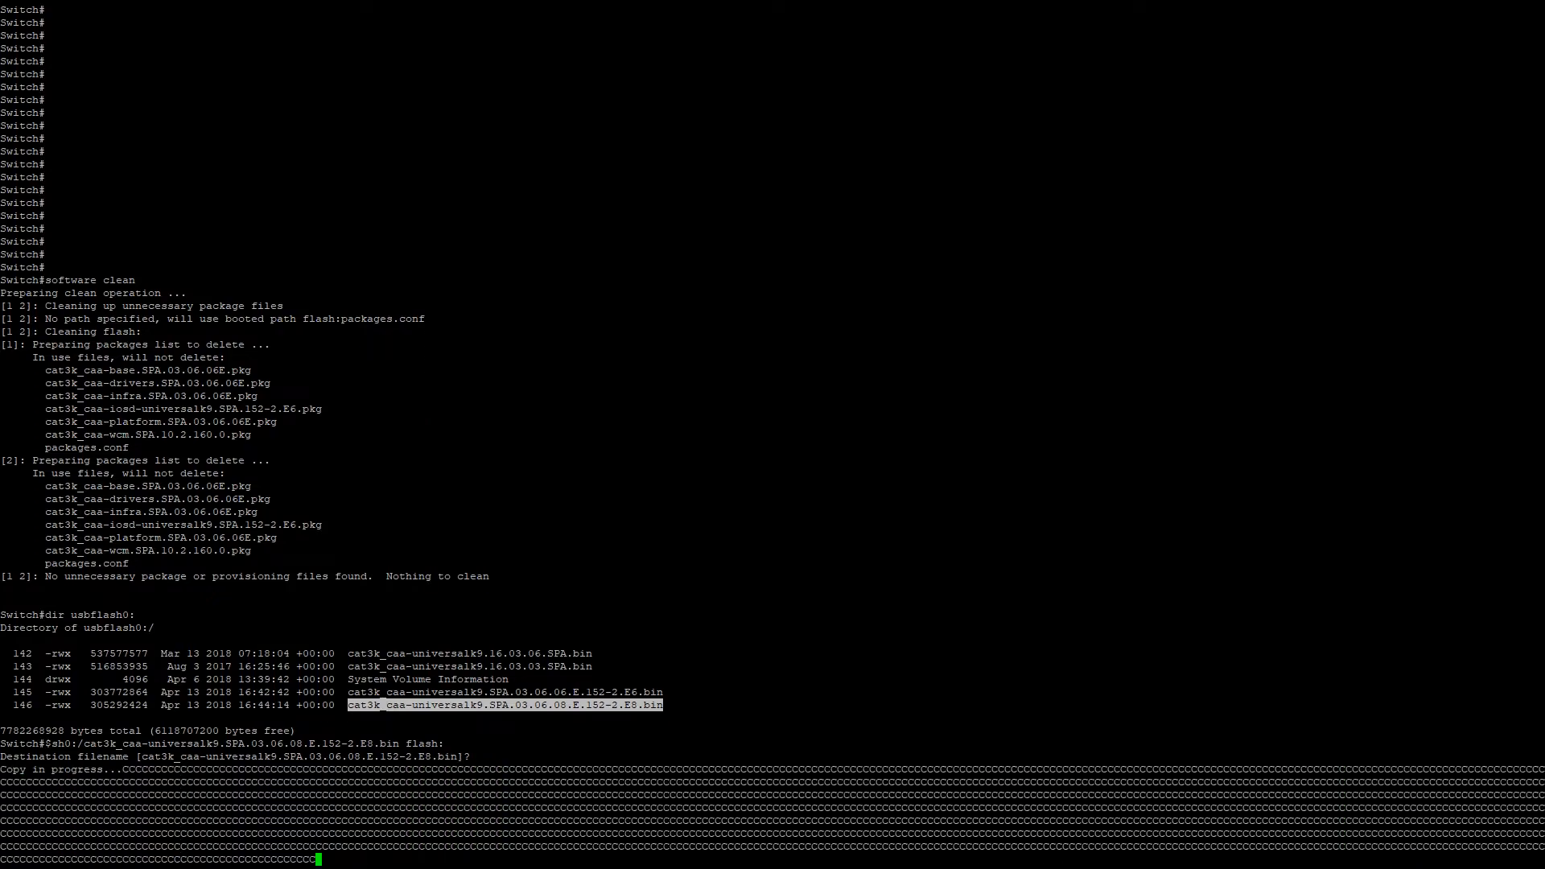
{"action": "scroll", "scroll_direction": "down", "scroll_amount": 3}
{"action": "type", "text": "sfotware install"}
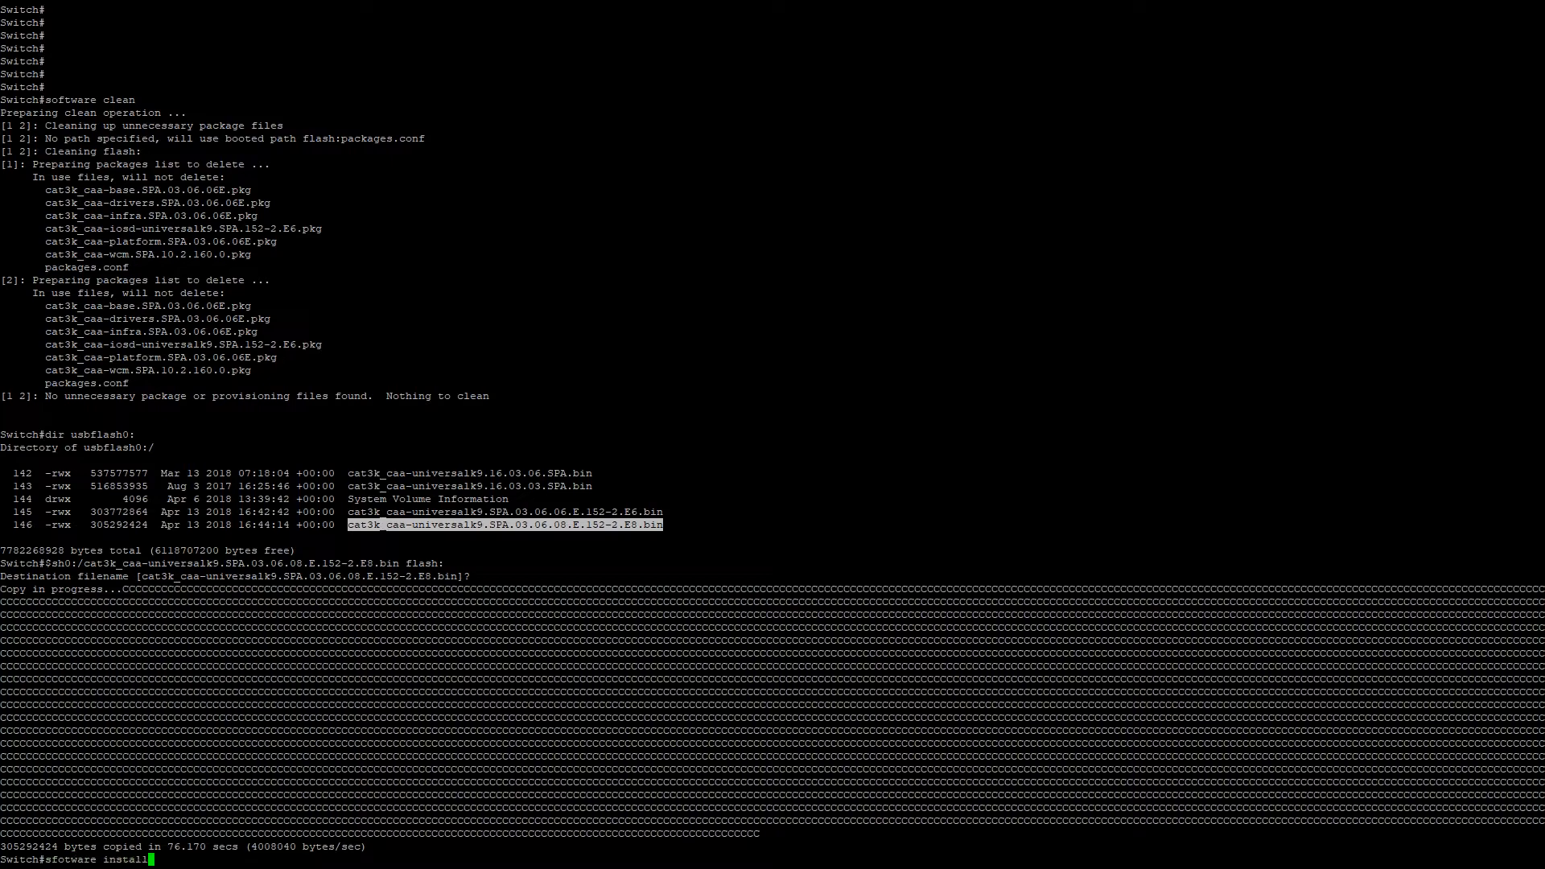
Enter software install for the flash 03.06.08E image on switch 1-2 with verbose new force
{"action": "type", "text": "file"}
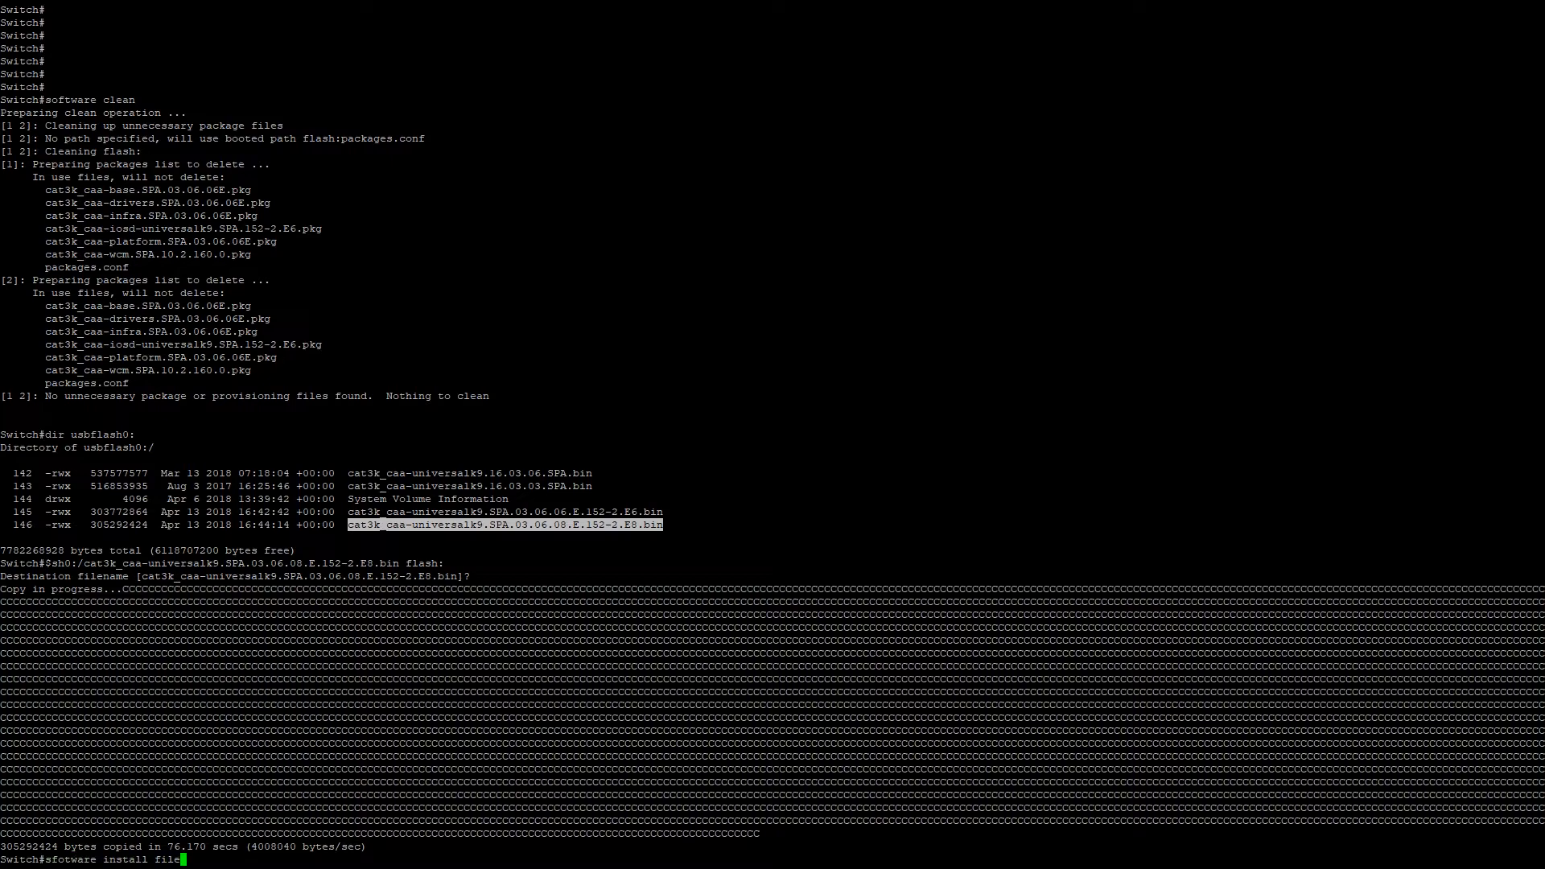
{"action": "type", "text": "f"}
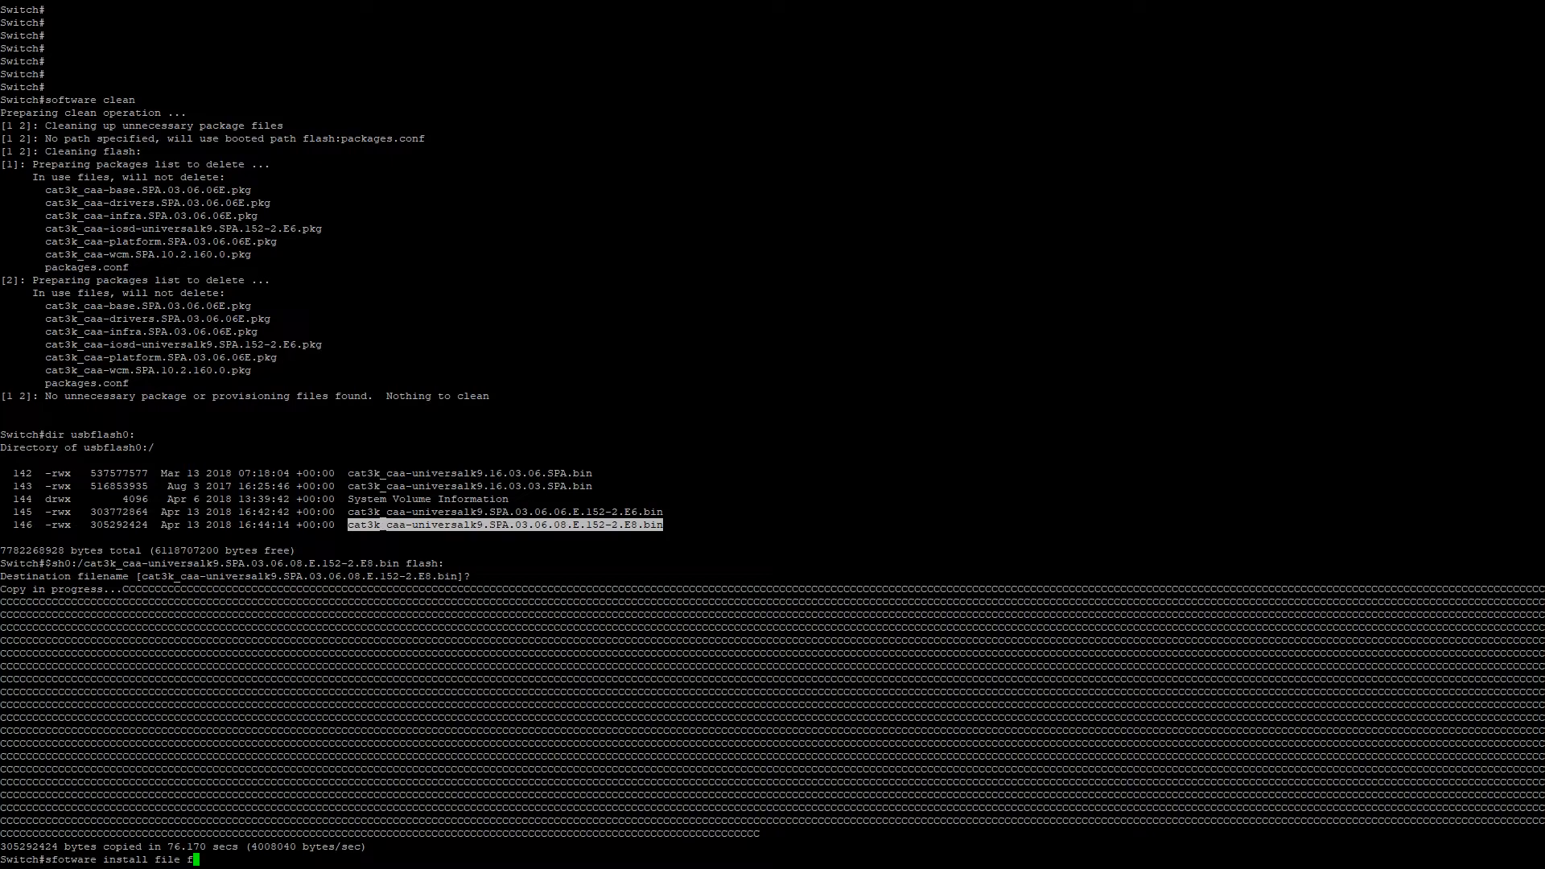
{"action": "type", "text": "lash:"}
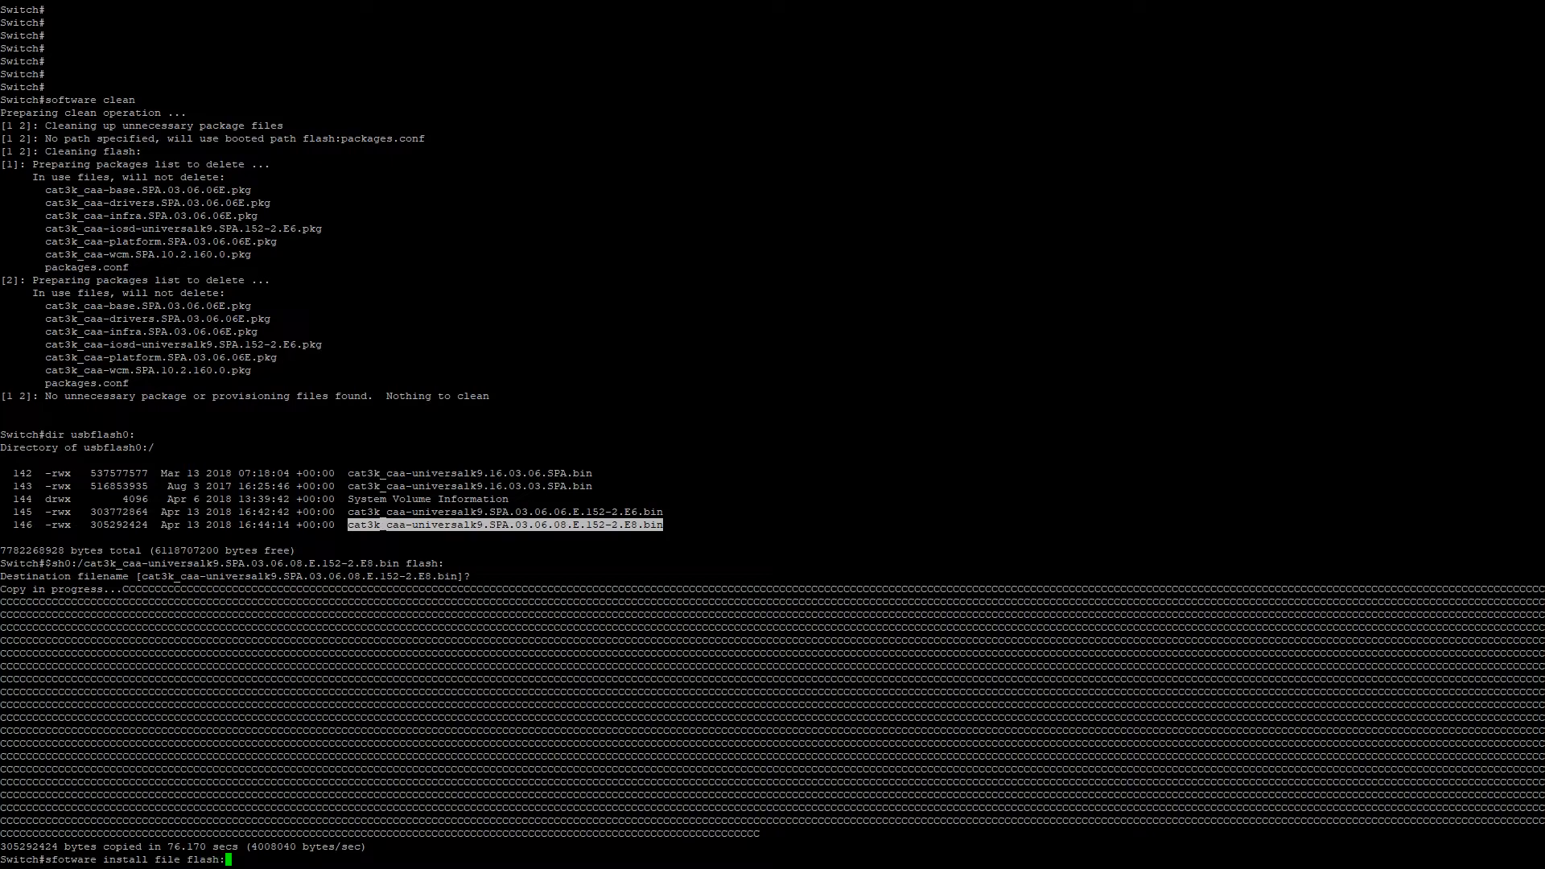
{"action": "type", "text": "cat3k_caa-universalk9.SPA.03.06.08.E.152-2.E8.bin switch"}
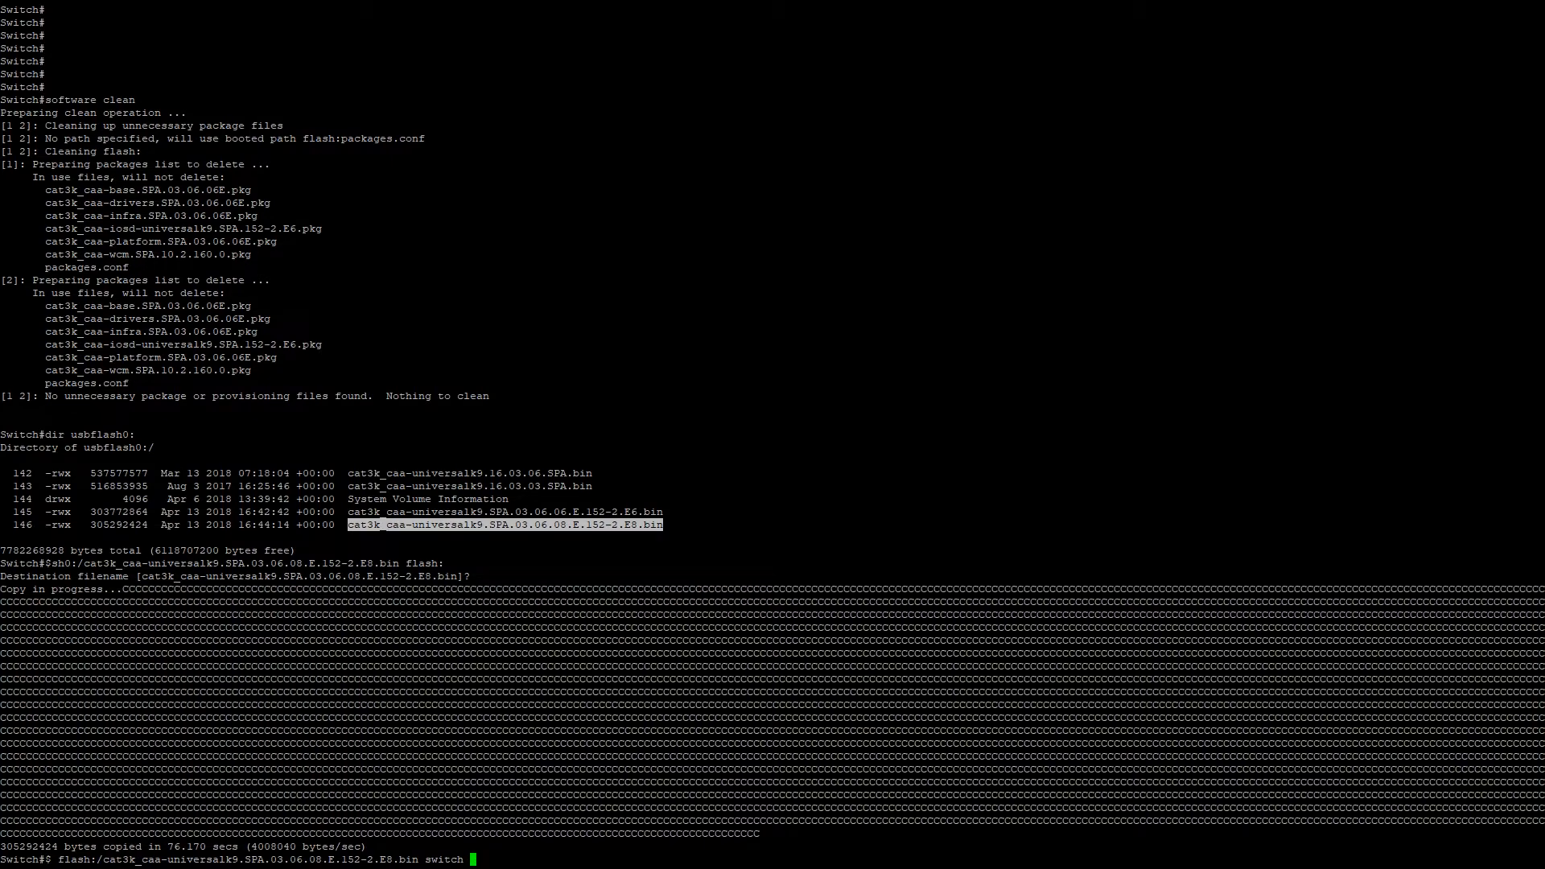
{"action": "type", "text": "1"}
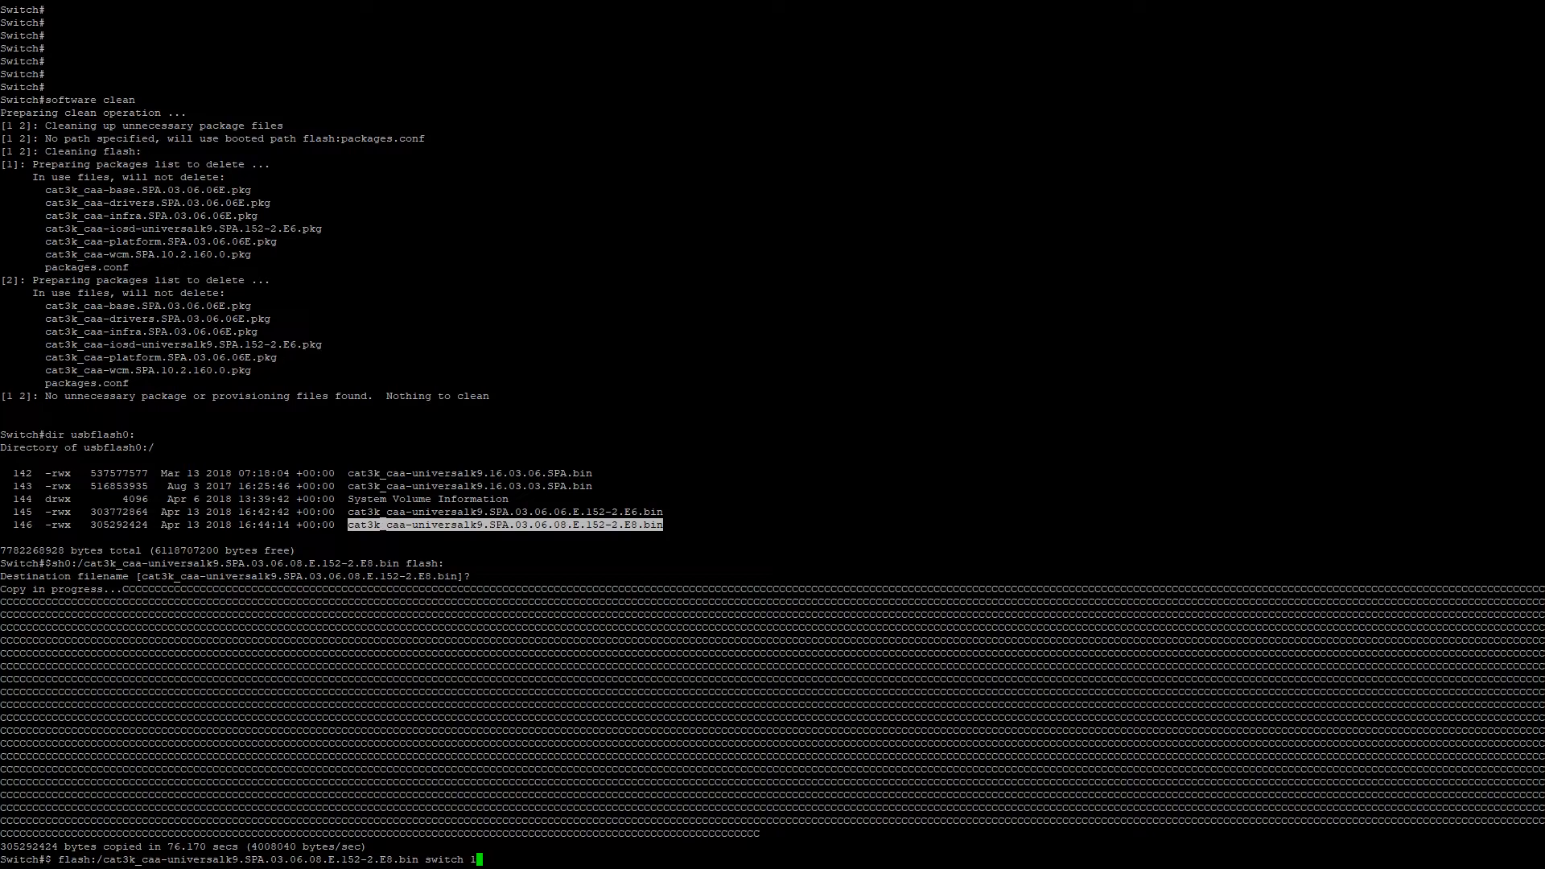
{"action": "type", "text": "-2"}
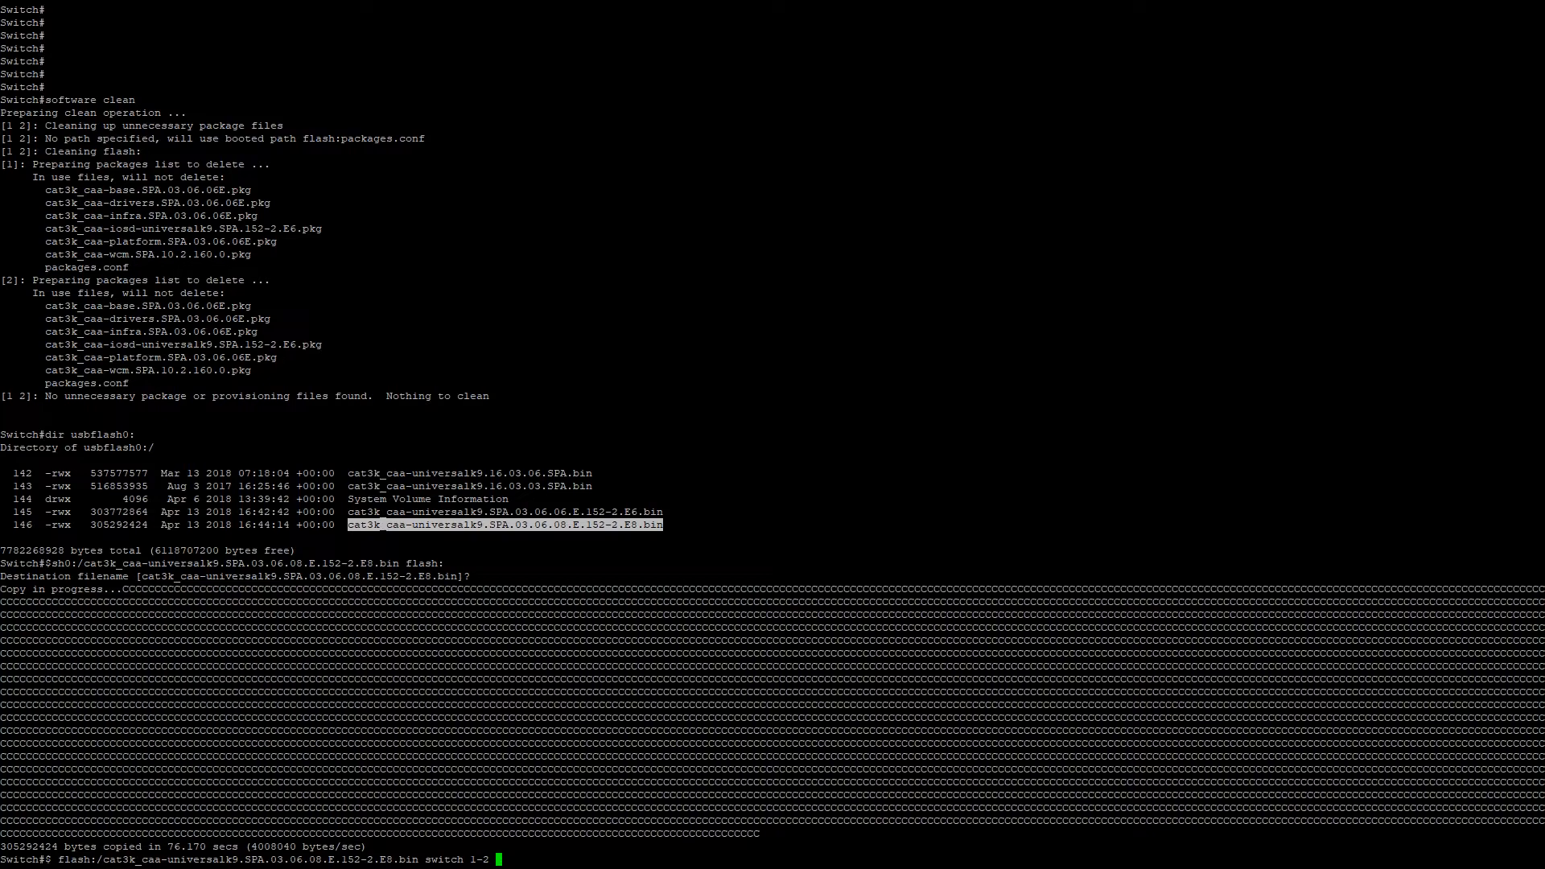
{"action": "type", "text": "verbose"}
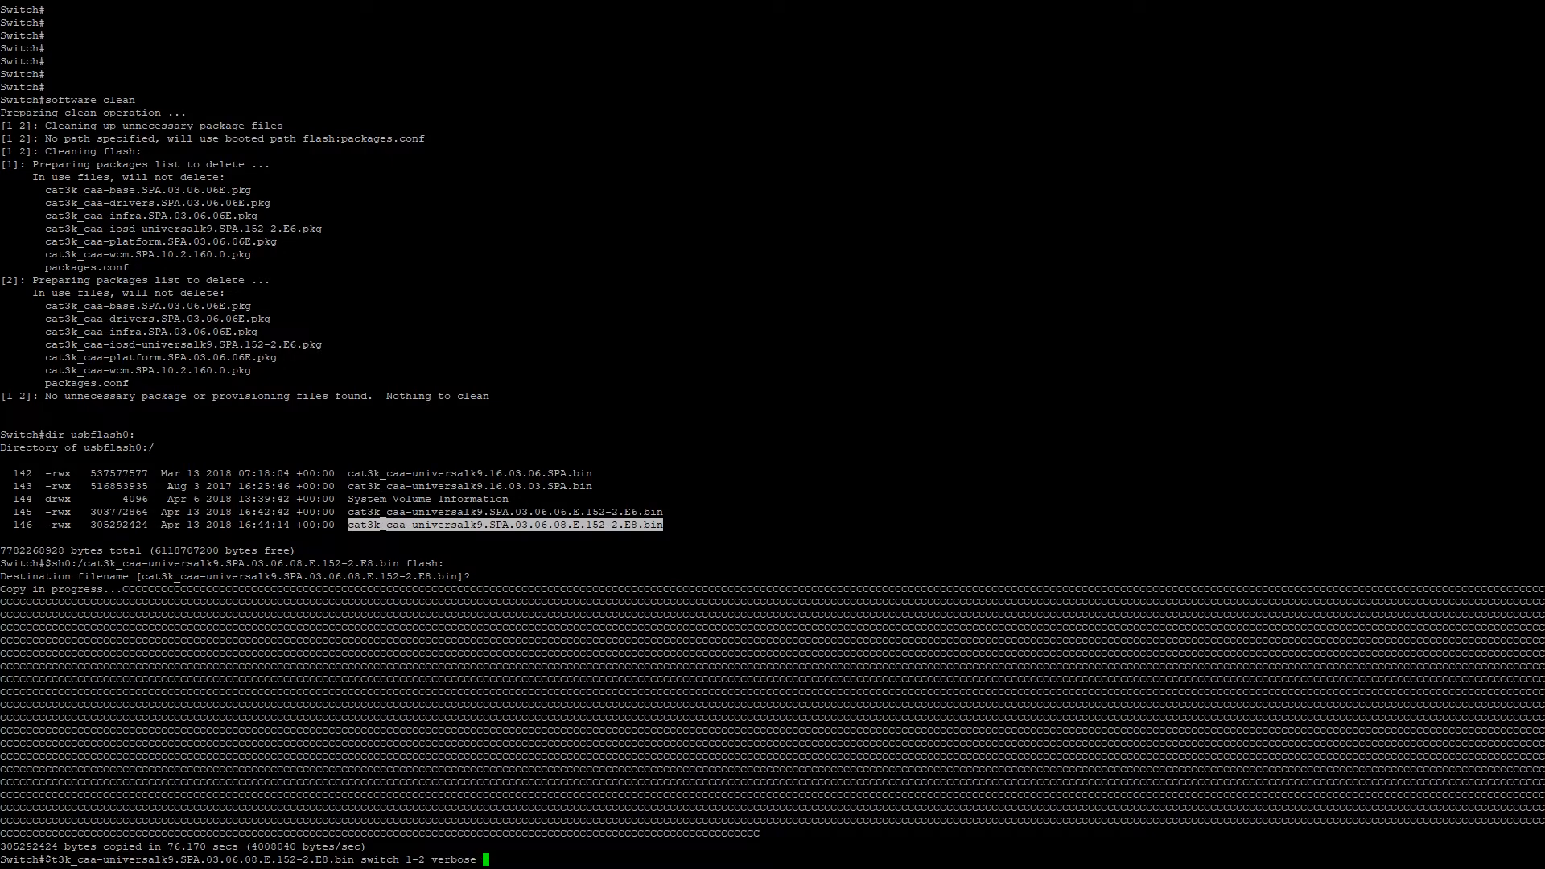
{"action": "type", "text": "new"}
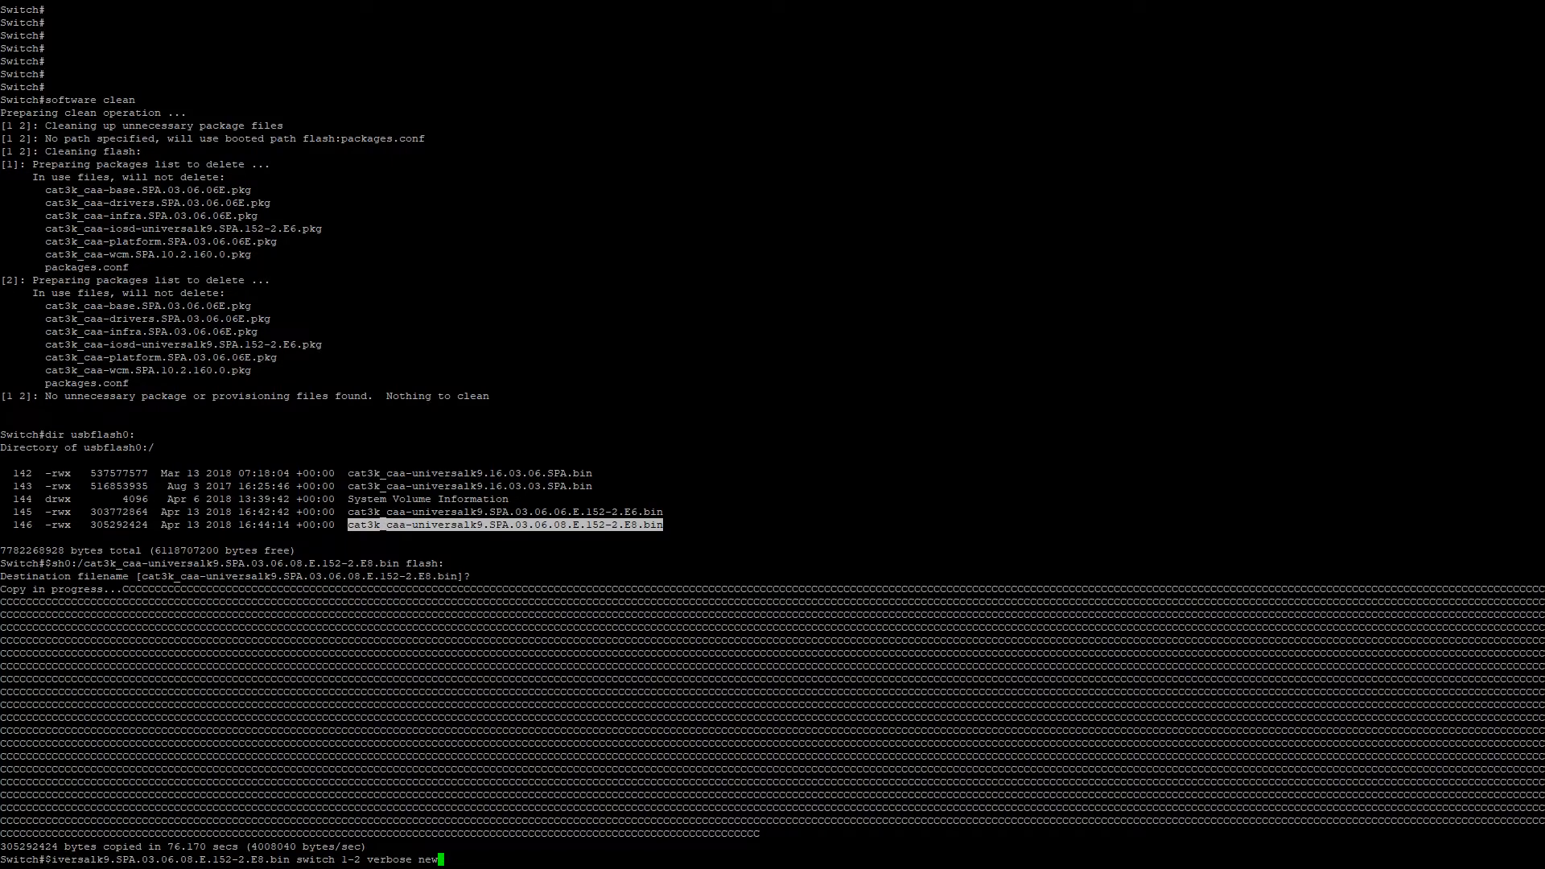
{"action": "type", "text": "for"}
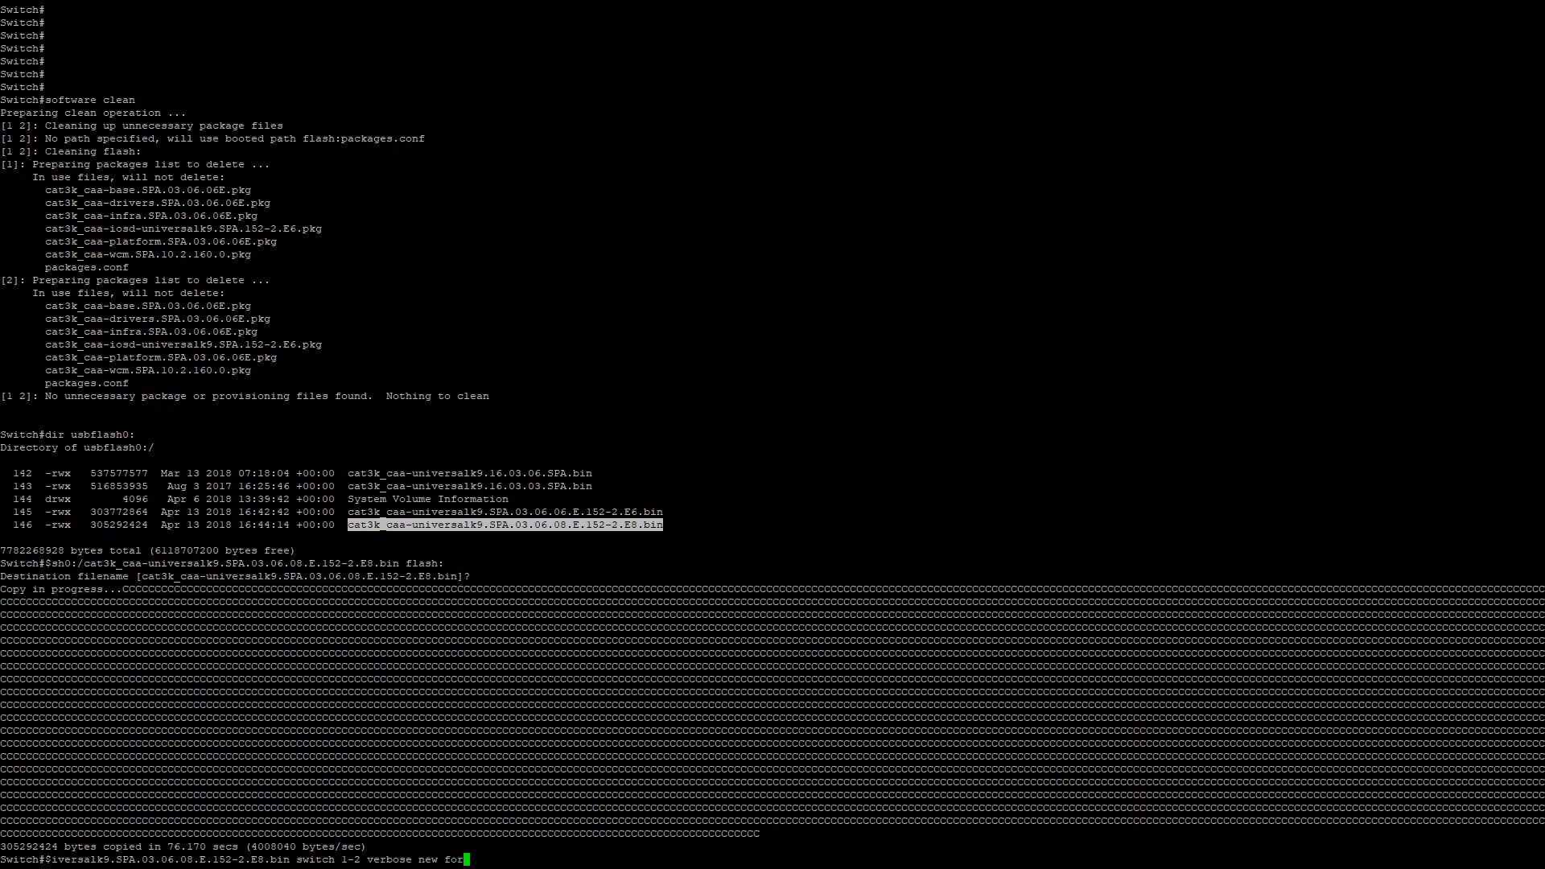
{"action": "type", "text": "ce"}
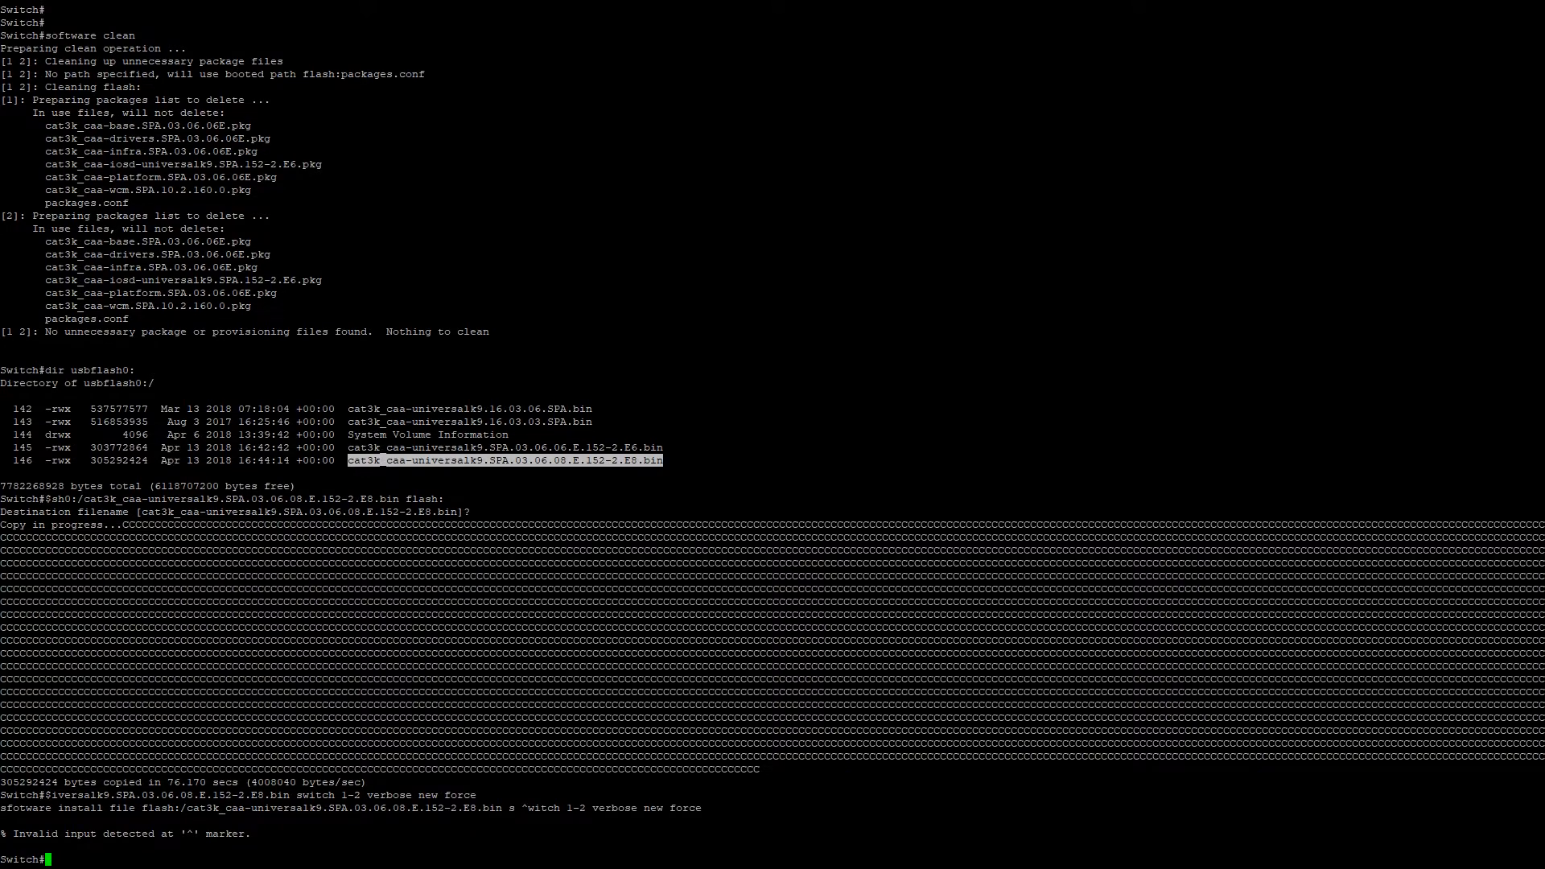
Retype the install command for switch 1-2 with verbose new force
{"action": "type", "text": "iversalk9.SPA.03.06.08.E.152-2.E8.bin switch 1-2 verbose new force"}
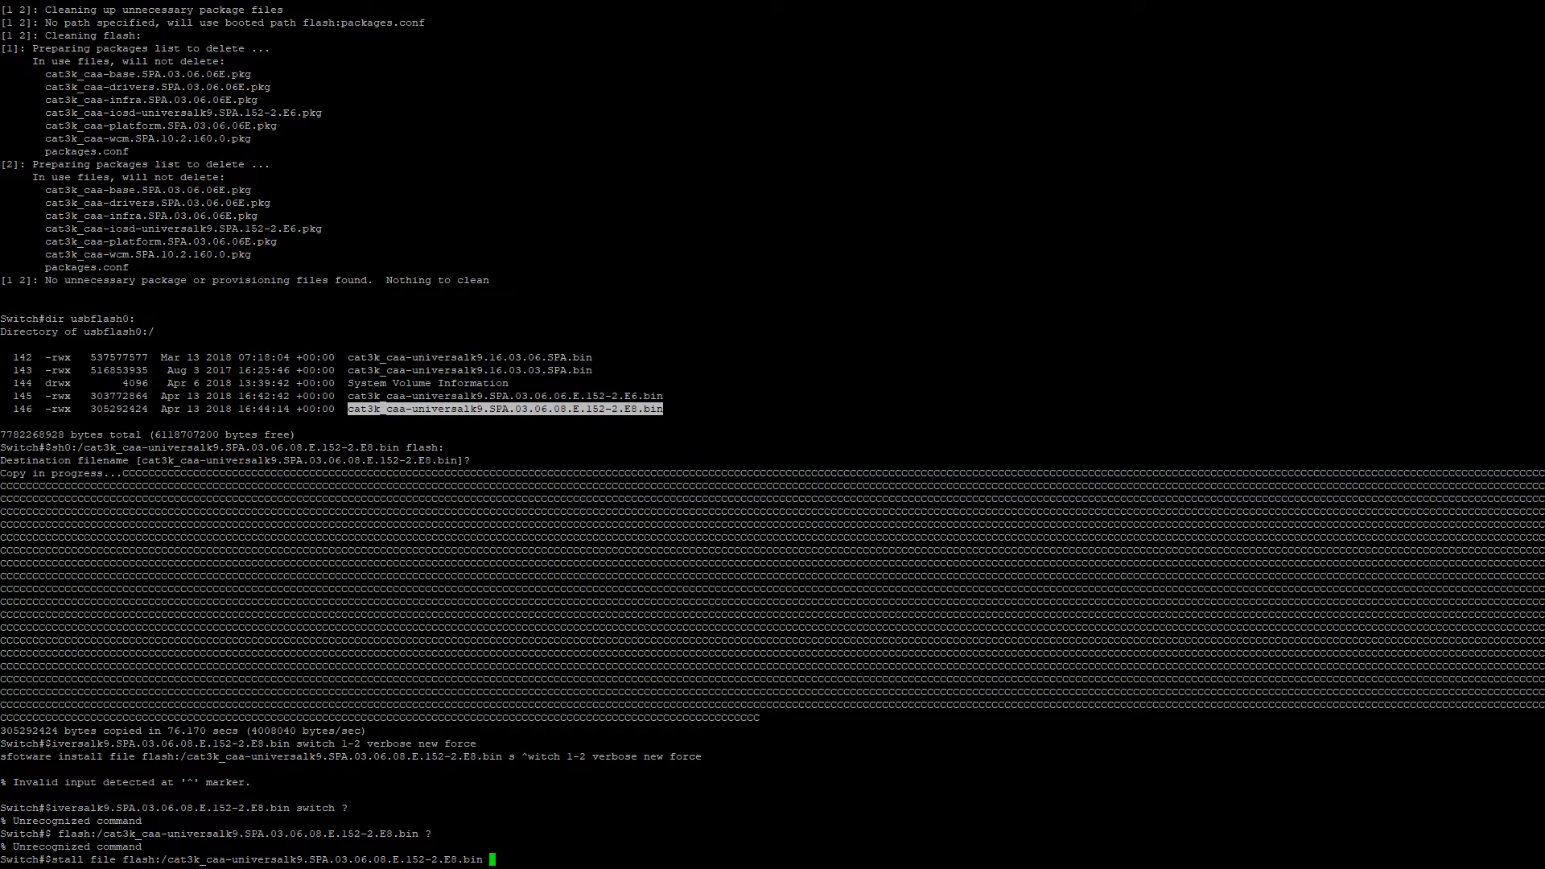
{"action": "mouse_move", "coordinate": [342, 858]}
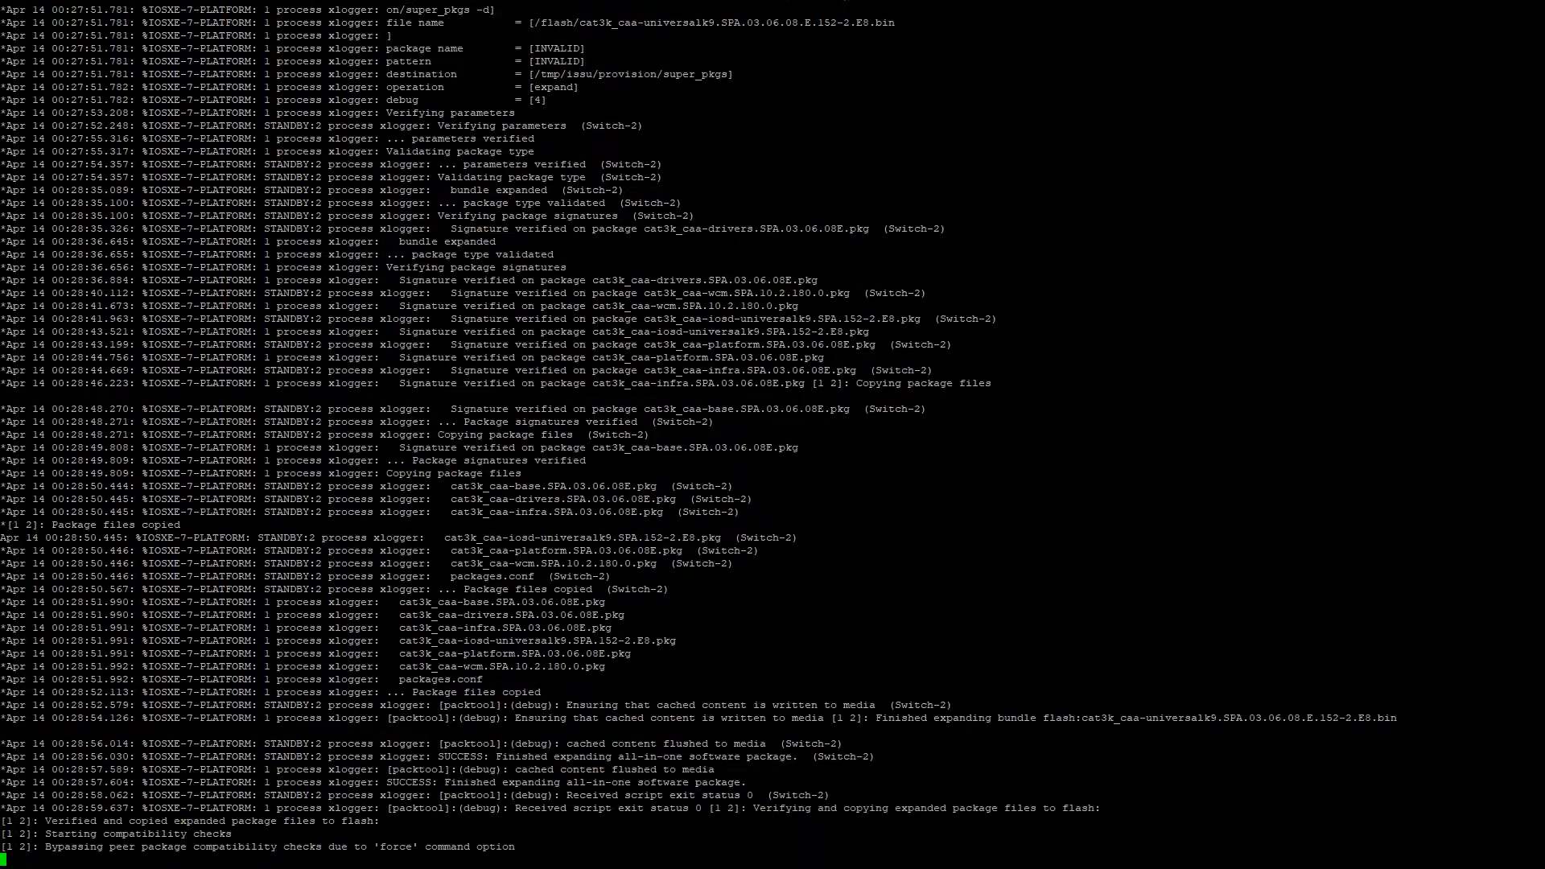
Answer yes to the reload prompt so the stack restarts on 03.06.08E packages
{"action": "scroll", "scroll_direction": "down", "scroll_amount": 3}
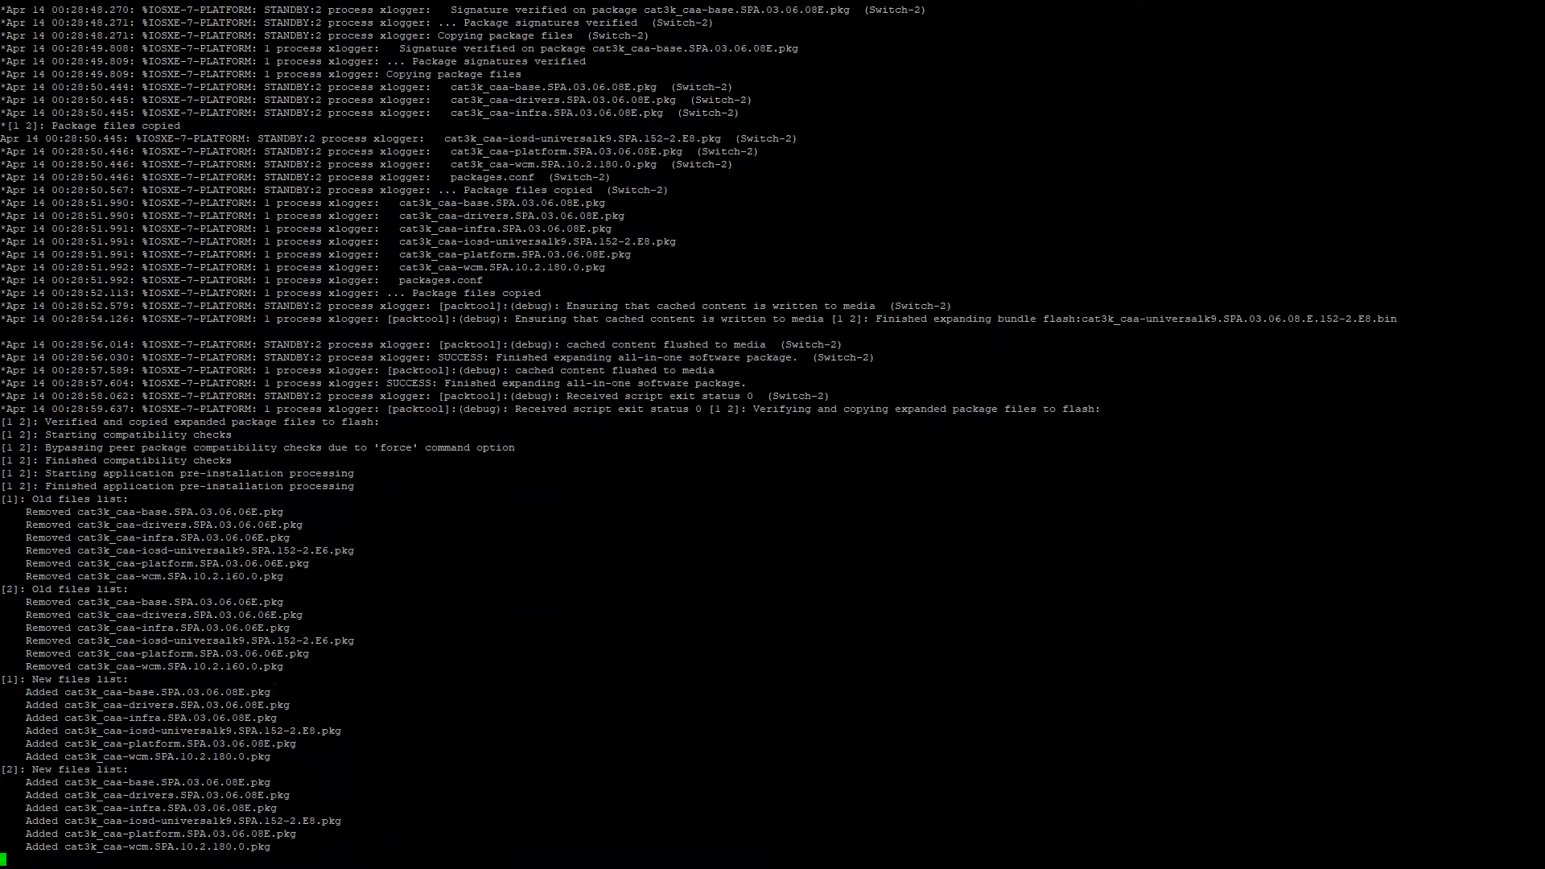
{"action": "scroll", "scroll_direction": "down", "scroll_amount": 3}
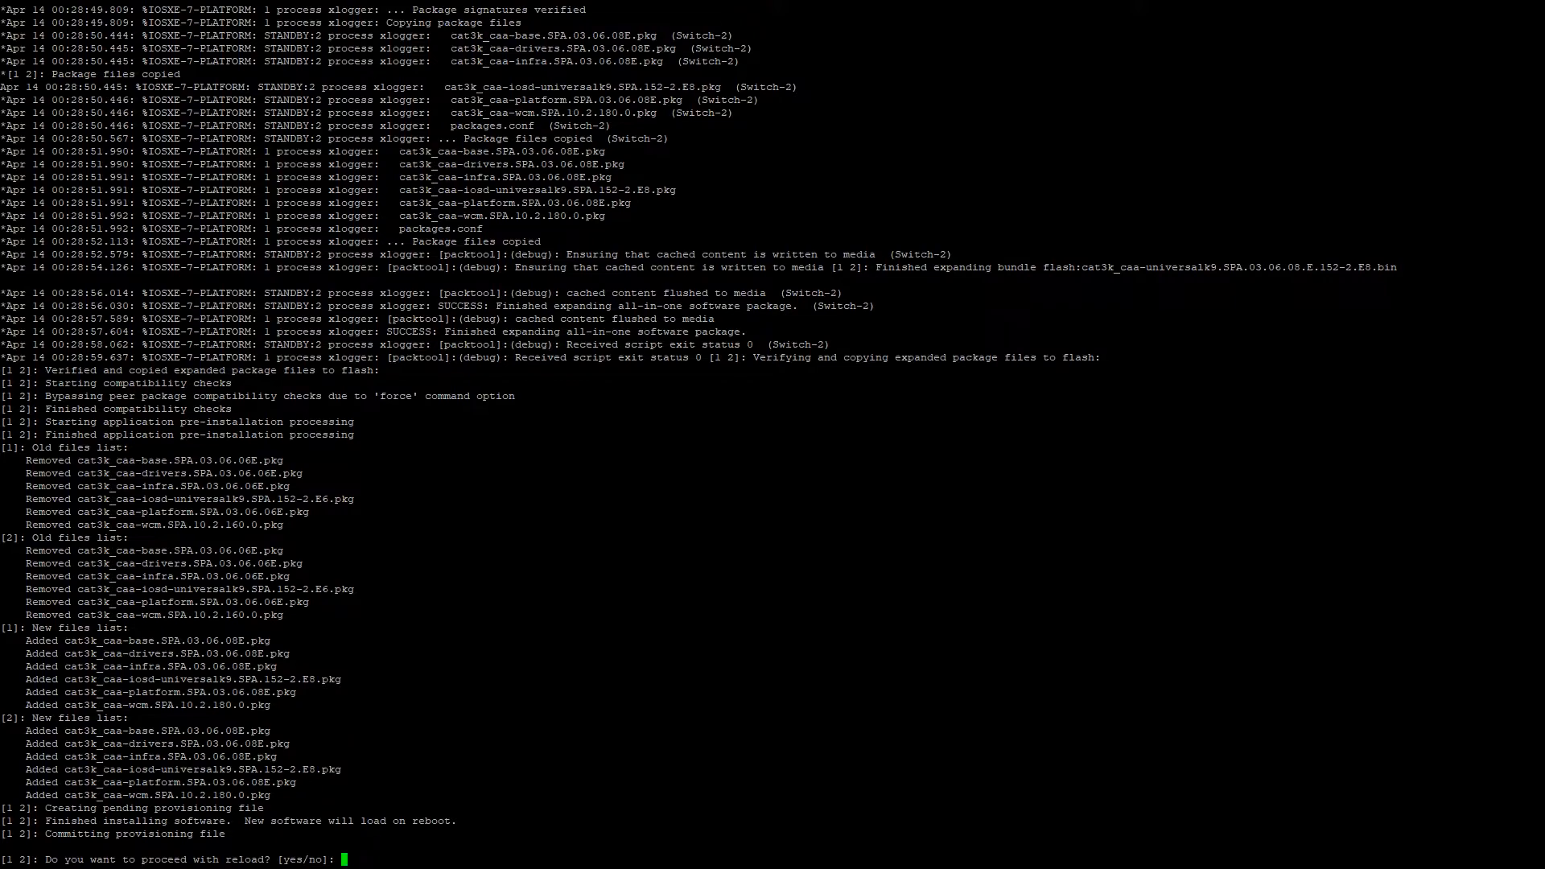
{"action": "type", "text": "yes"}
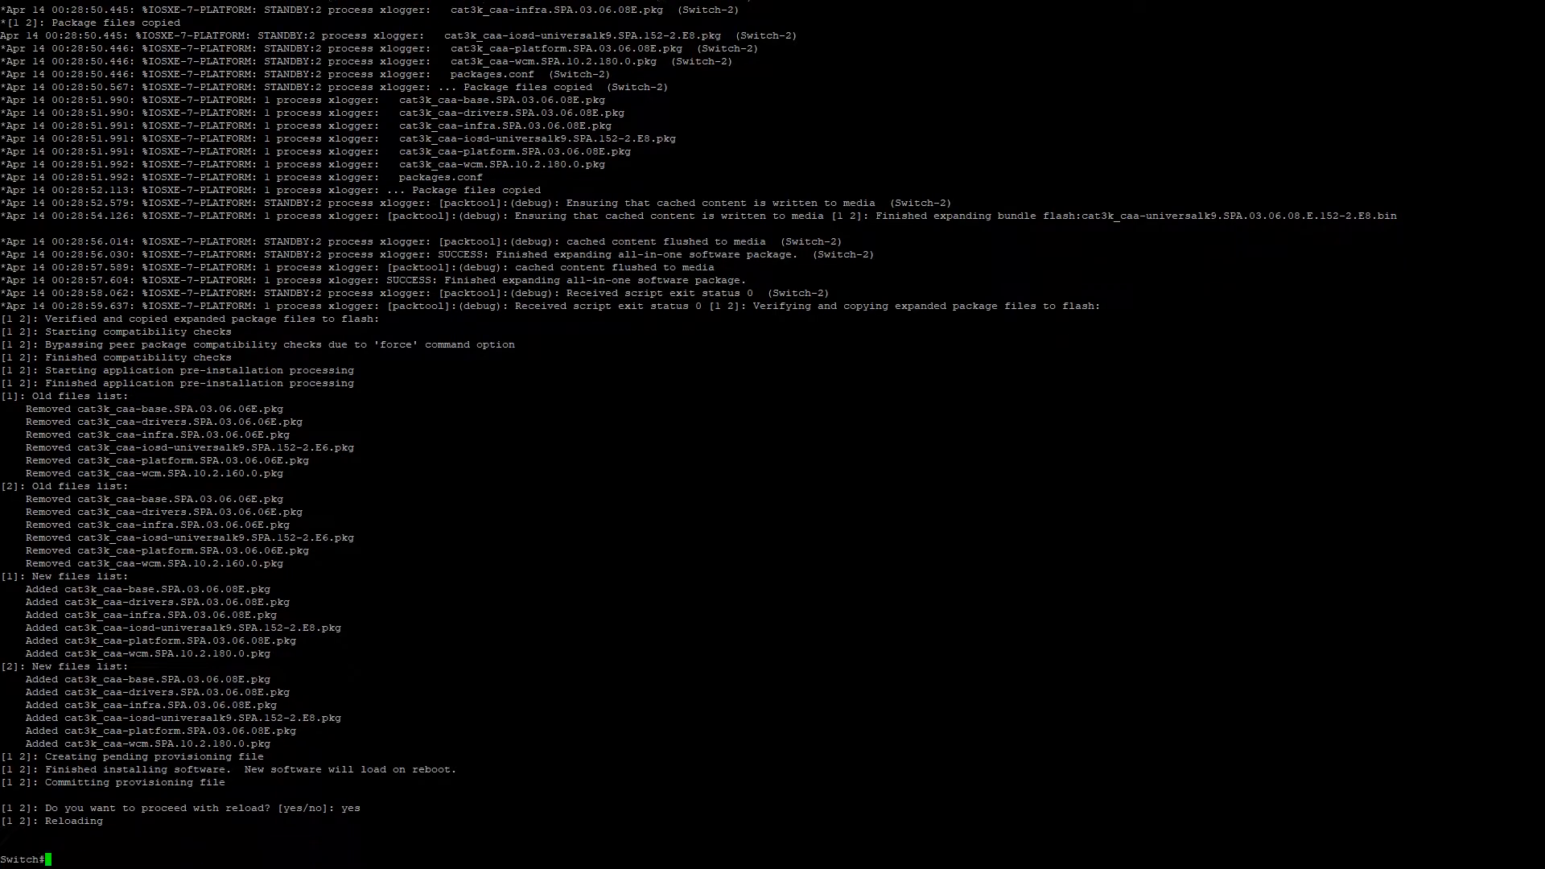
{"action": "scroll", "scroll_direction": "down", "scroll_amount": 3}
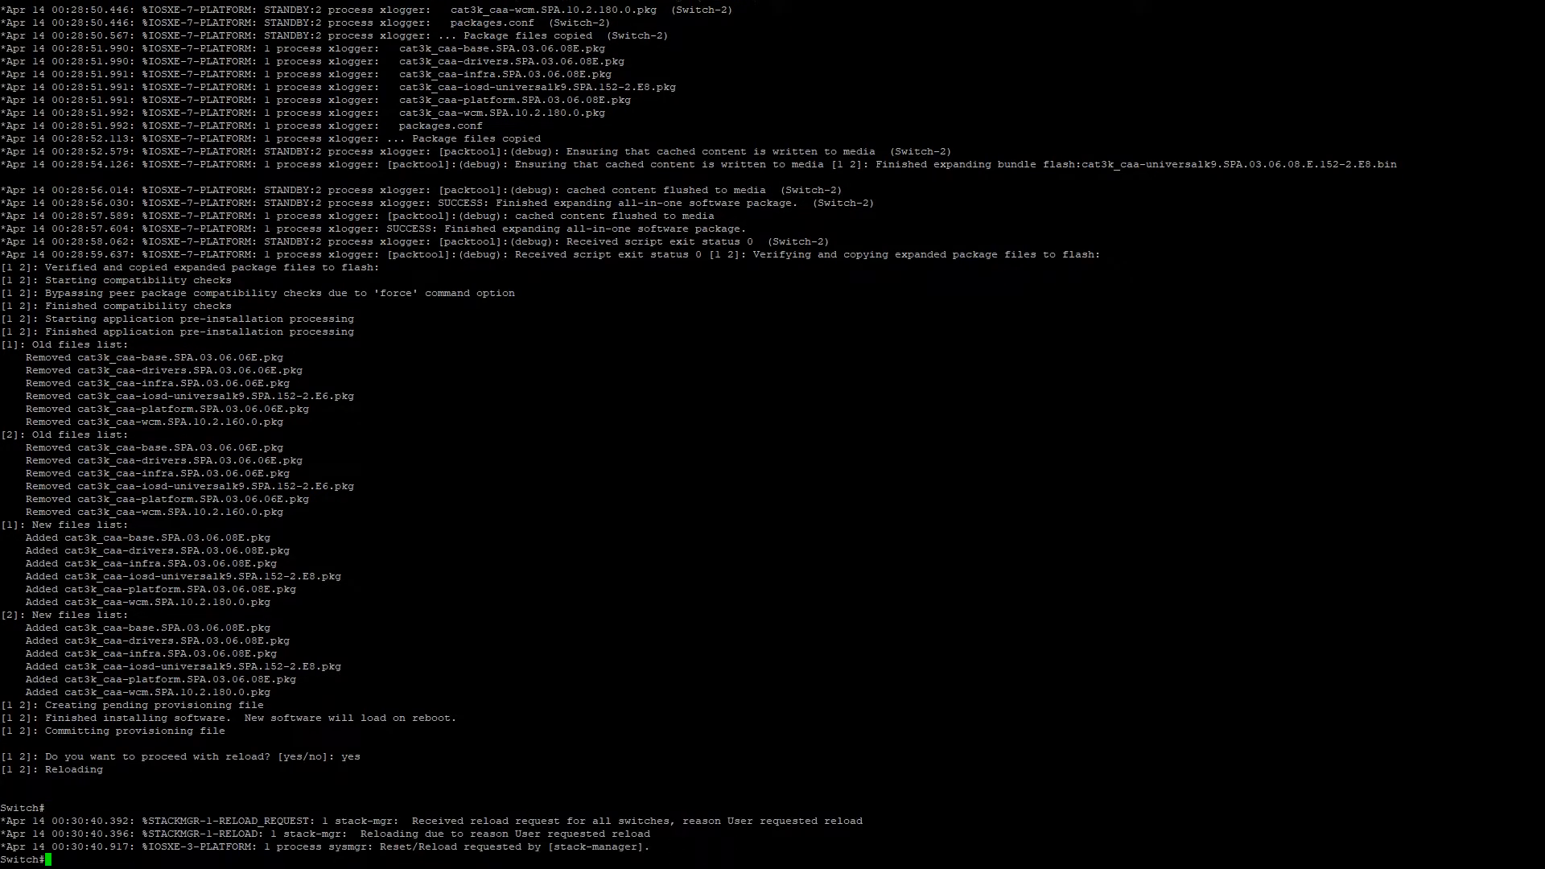
{"action": "scroll", "scroll_direction": "down", "scroll_amount": 3}
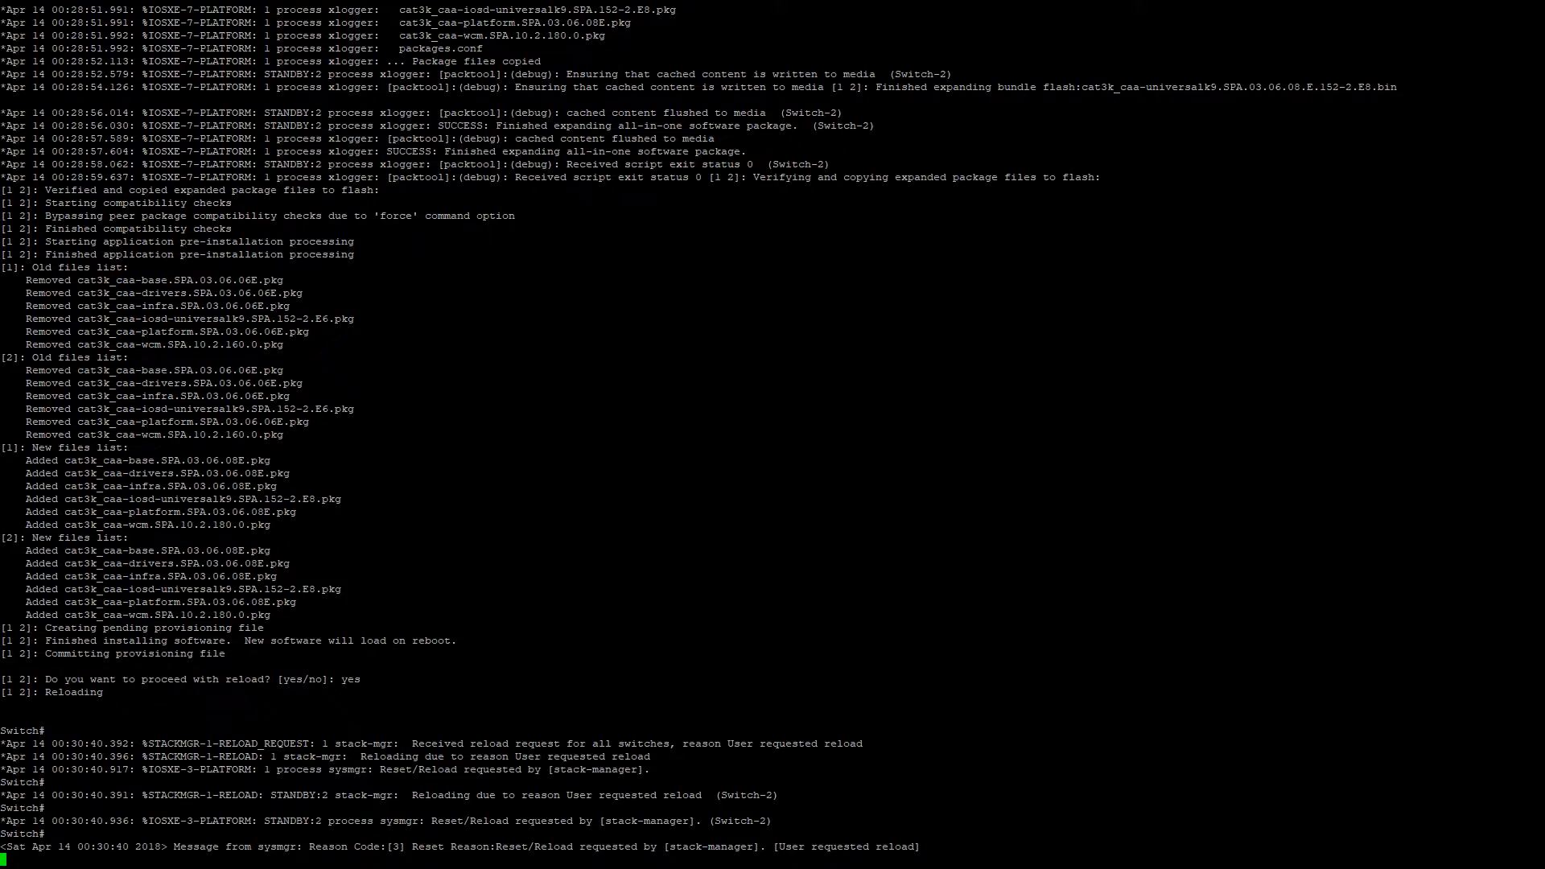
{"action": "scroll", "scroll_direction": "down", "scroll_amount": 3}
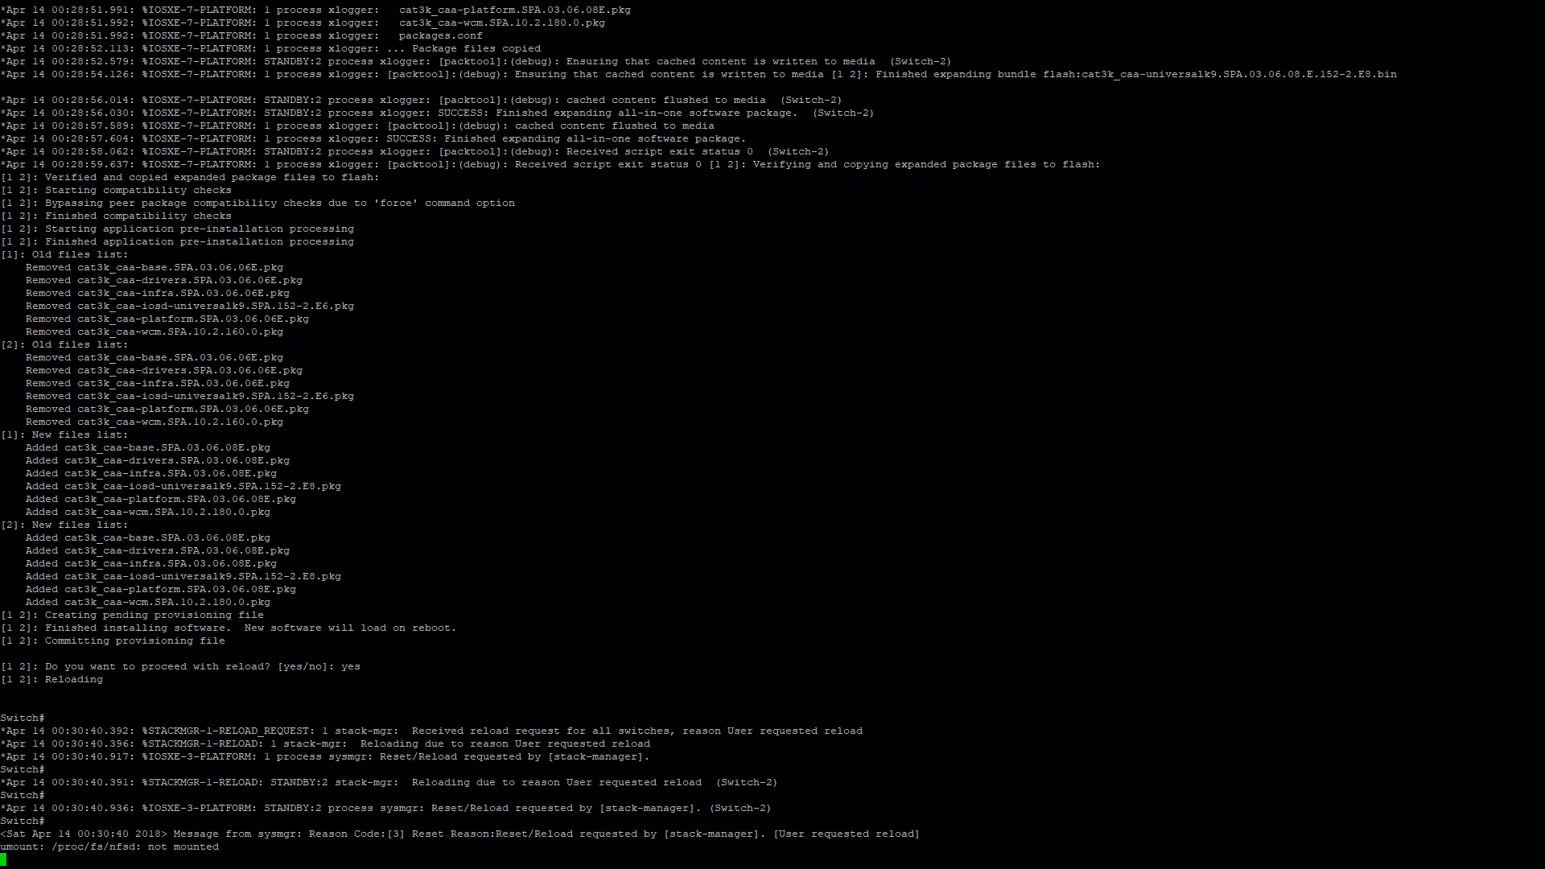
{"action": "scroll", "scroll_direction": "down", "scroll_amount": 3}
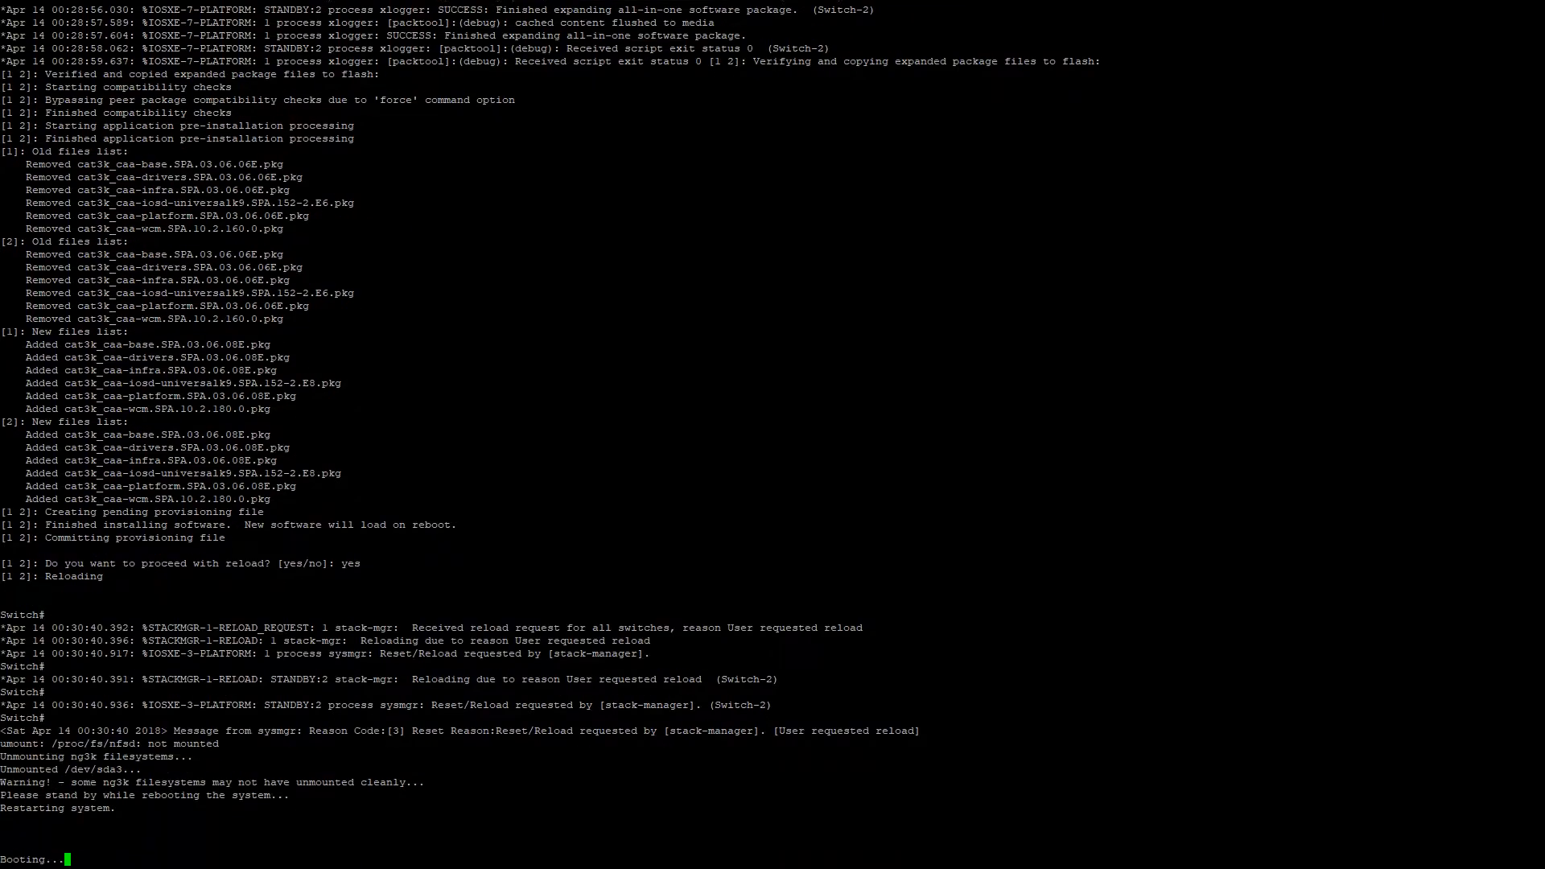
Scroll through the boot output as the stack comes up on Version 03.06.08E
{"action": "scroll", "scroll_direction": "down", "scroll_amount": 3}
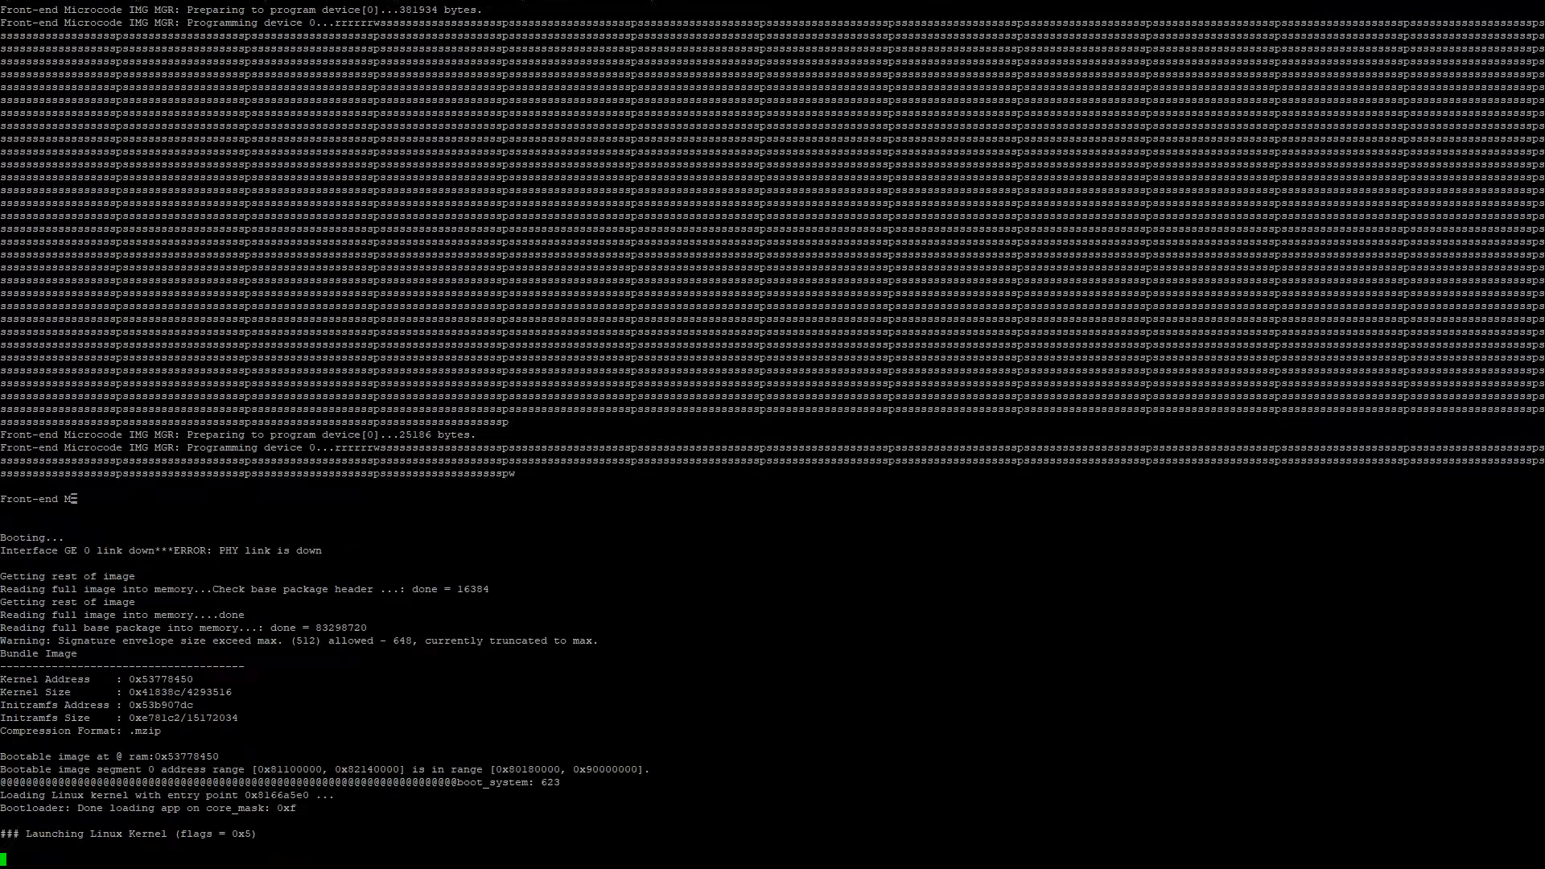
{"action": "scroll", "scroll_direction": "down", "scroll_amount": 3}
{"action": "type", "text": "ena"}
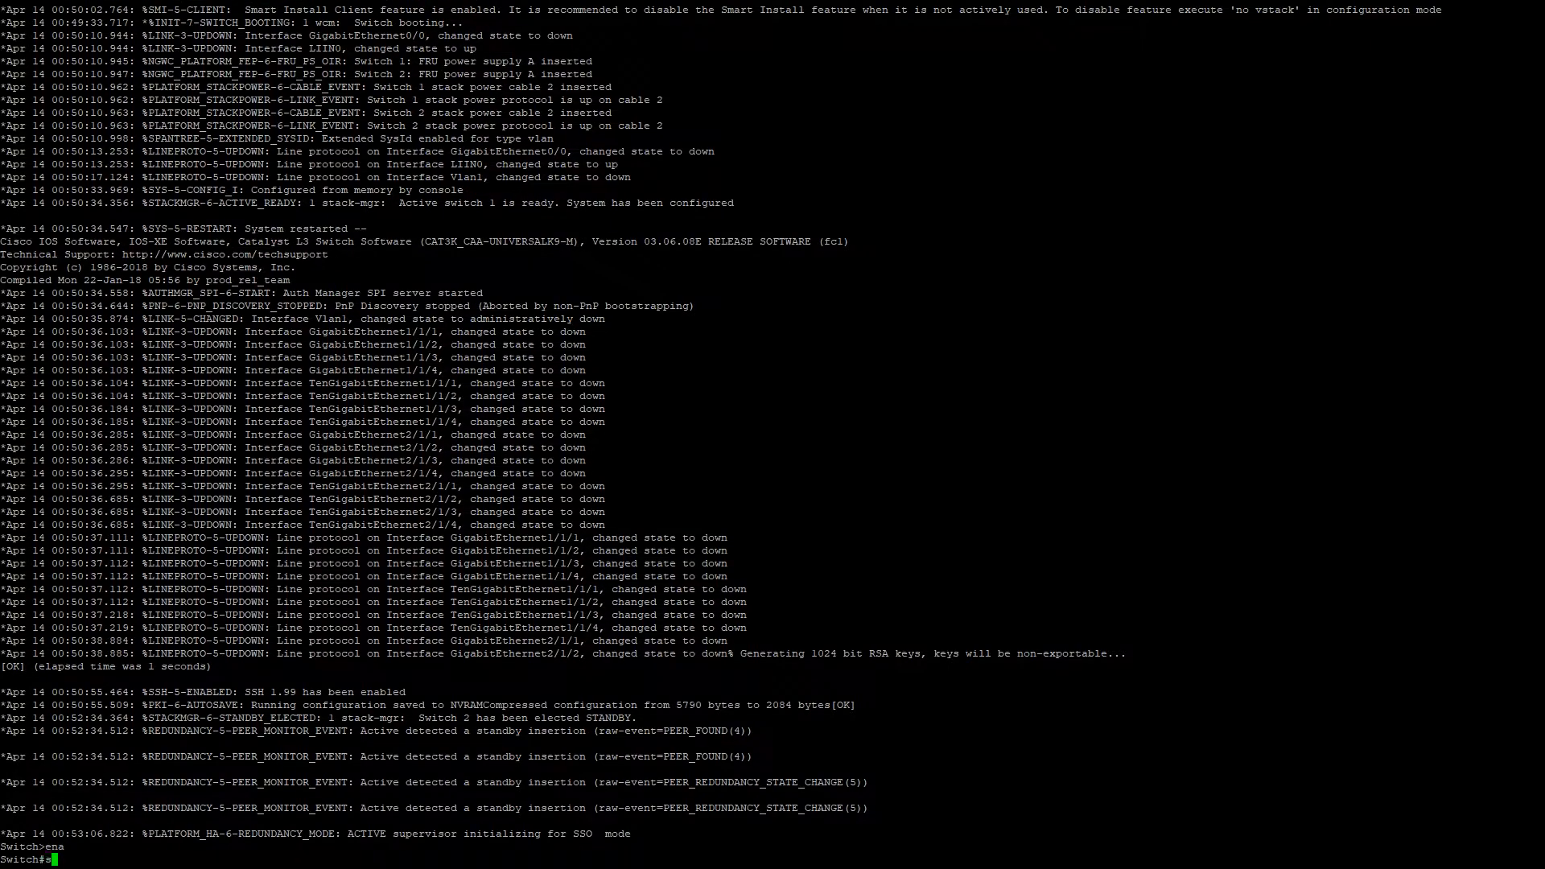
Run show switch to confirm switch 1 active and switch 2 standby, both Ready
{"action": "type", "text": "how switch"}
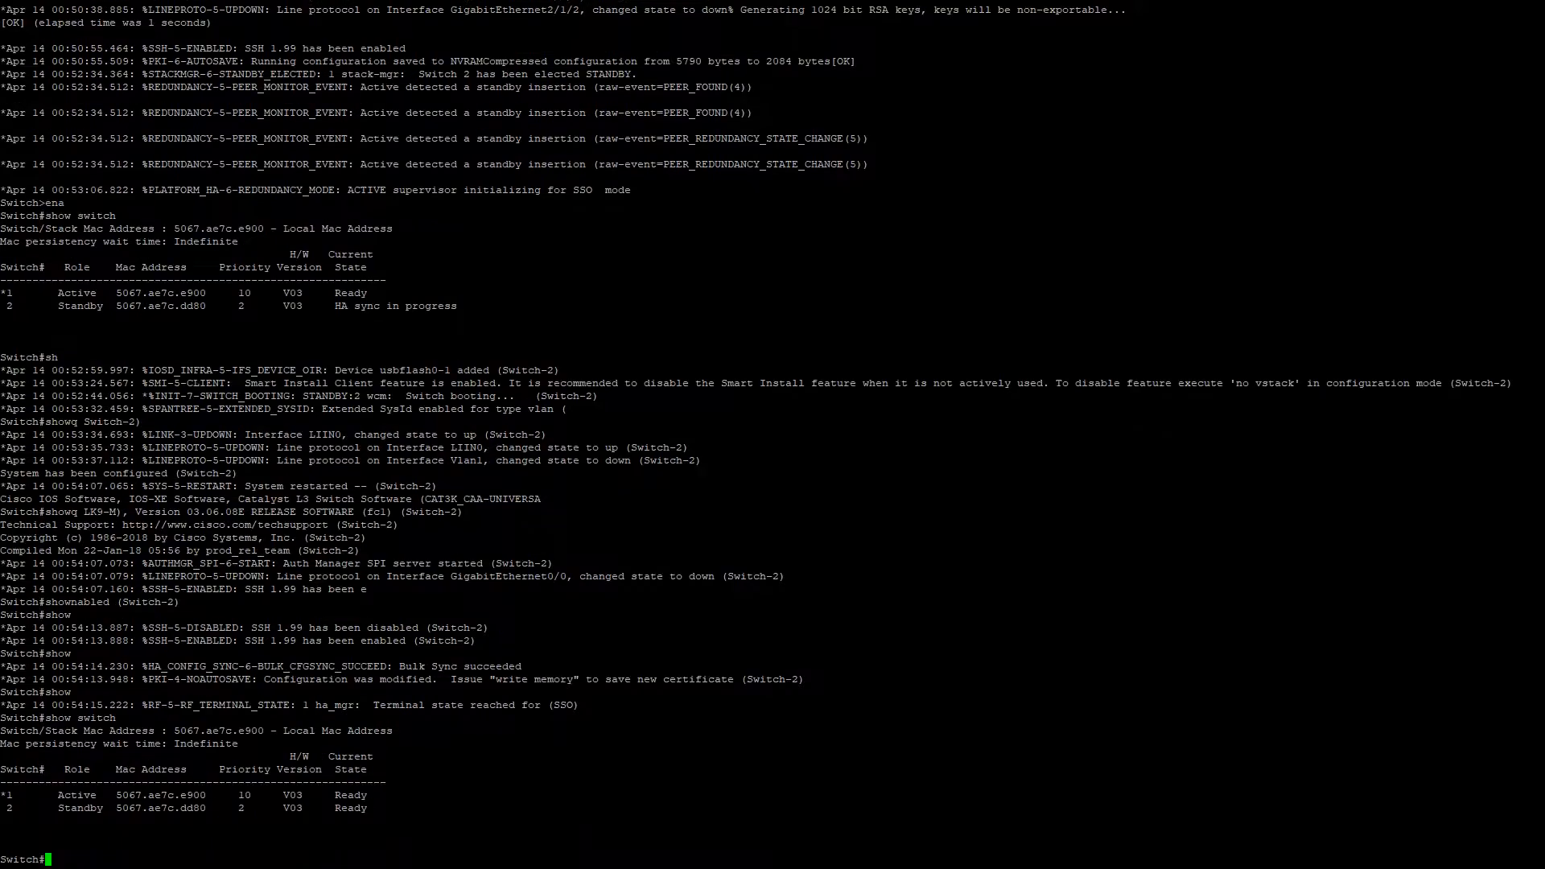
Run show version and scroll through it to confirm 03.06.08E is running
{"action": "type", "text": "show ver"}
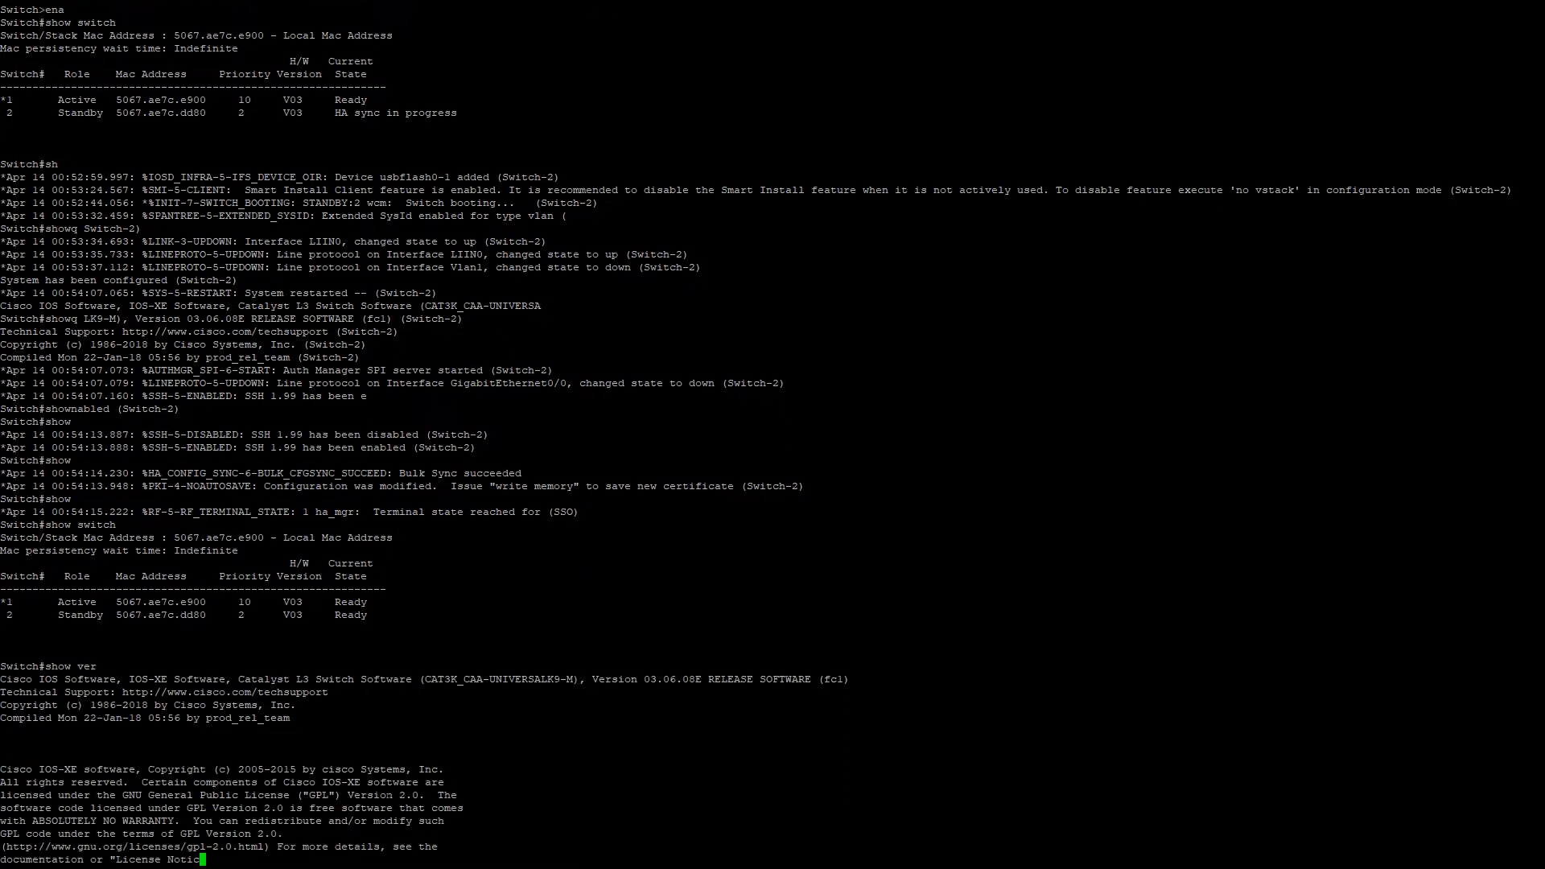
{"action": "scroll", "scroll_direction": "down", "scroll_amount": 3}
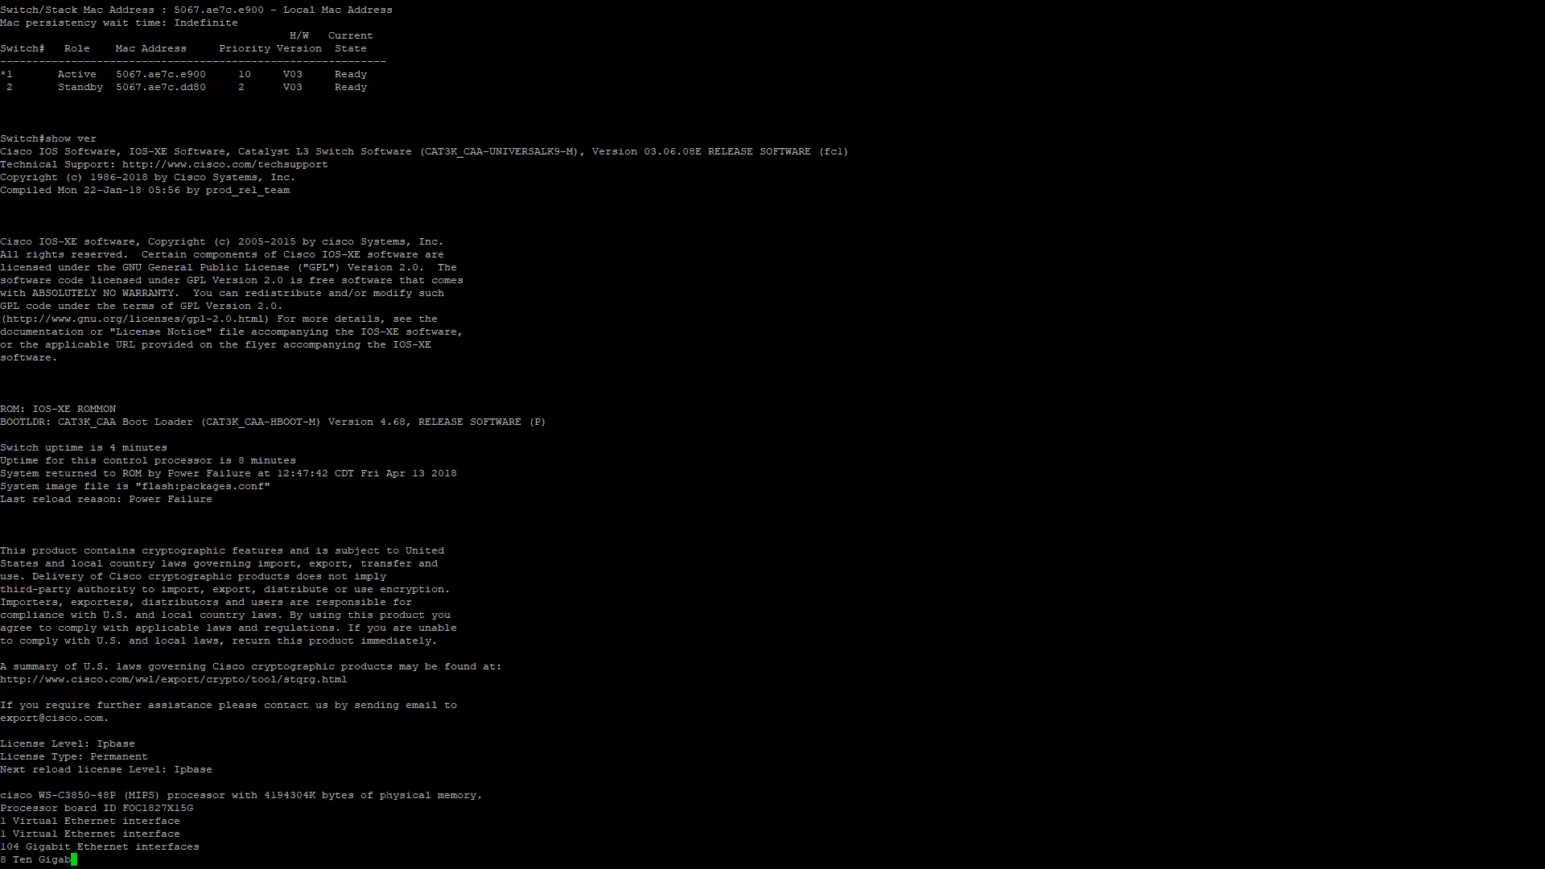